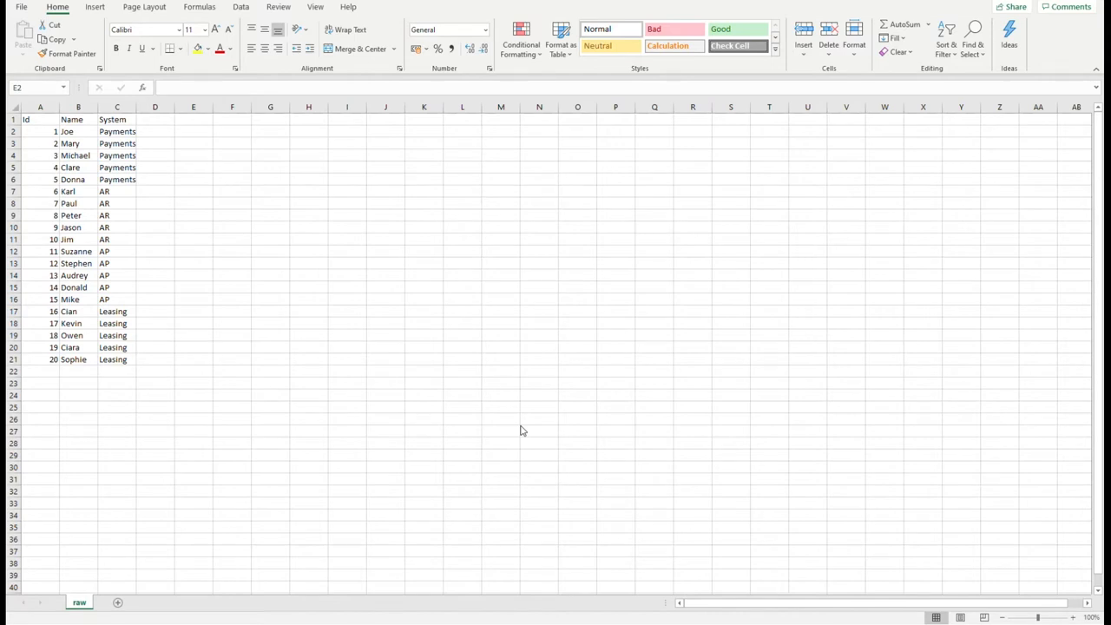
mouse_move(7, 490)
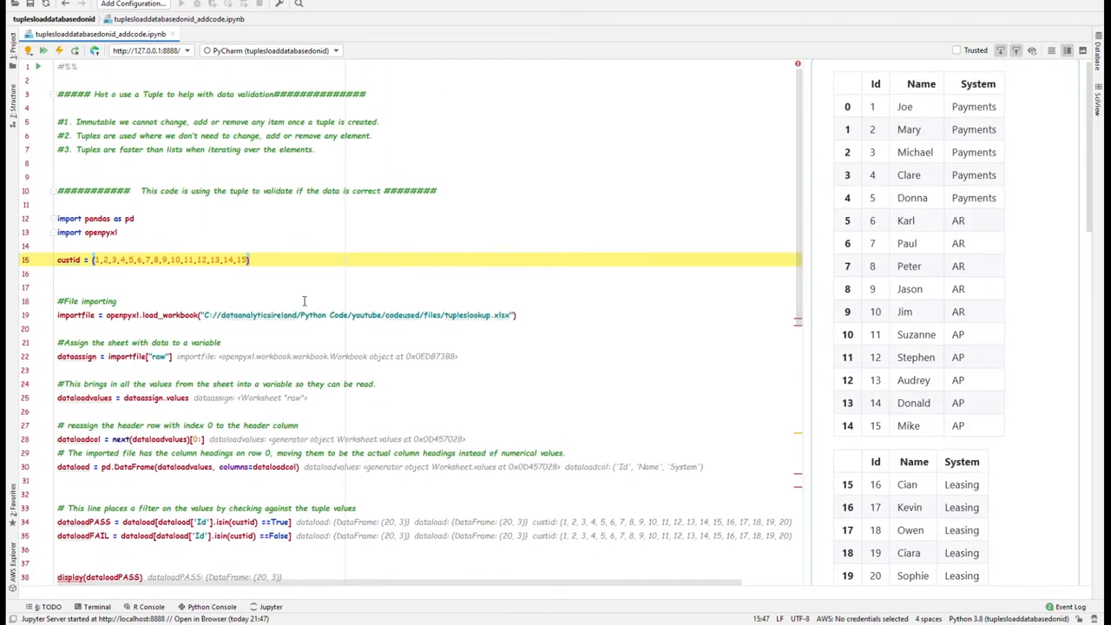
mouse_move(251, 309)
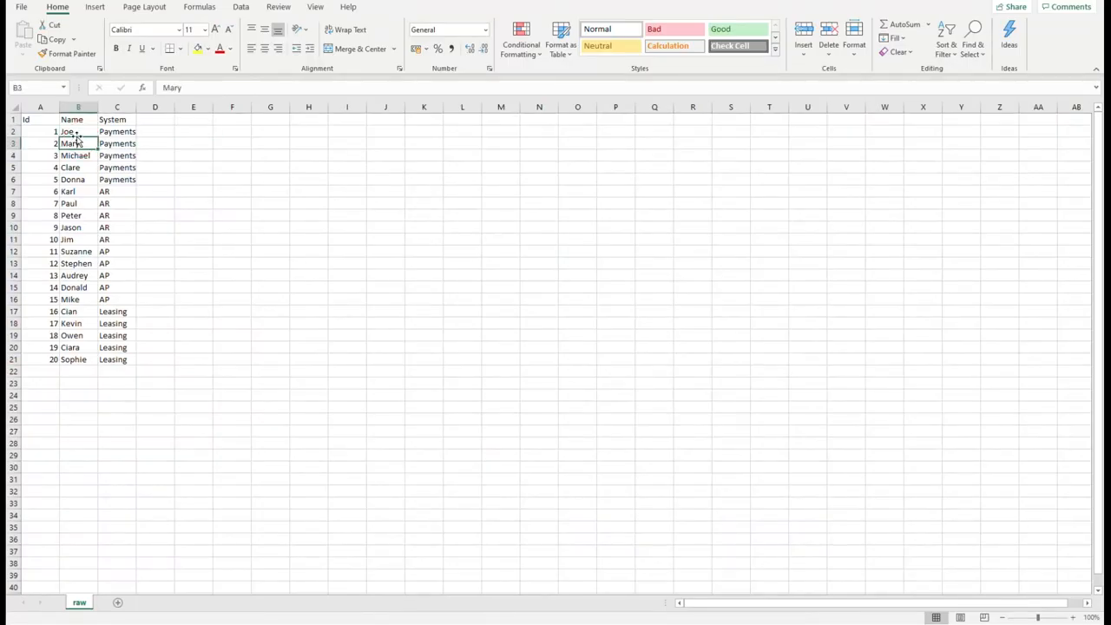
drag(78, 132, 116, 347)
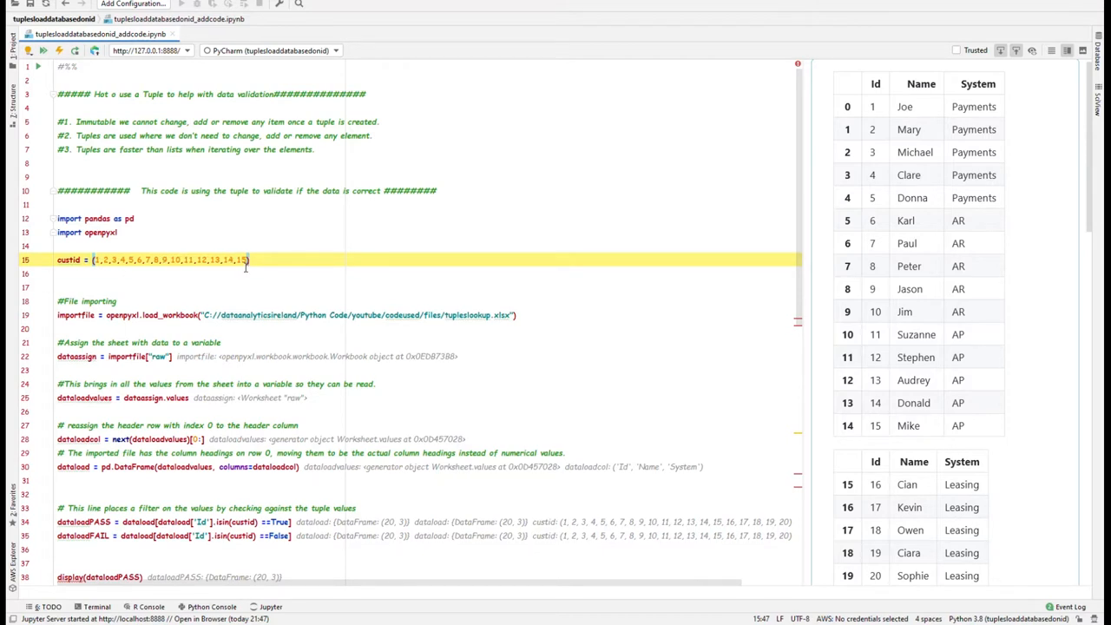
mouse_move(141, 264)
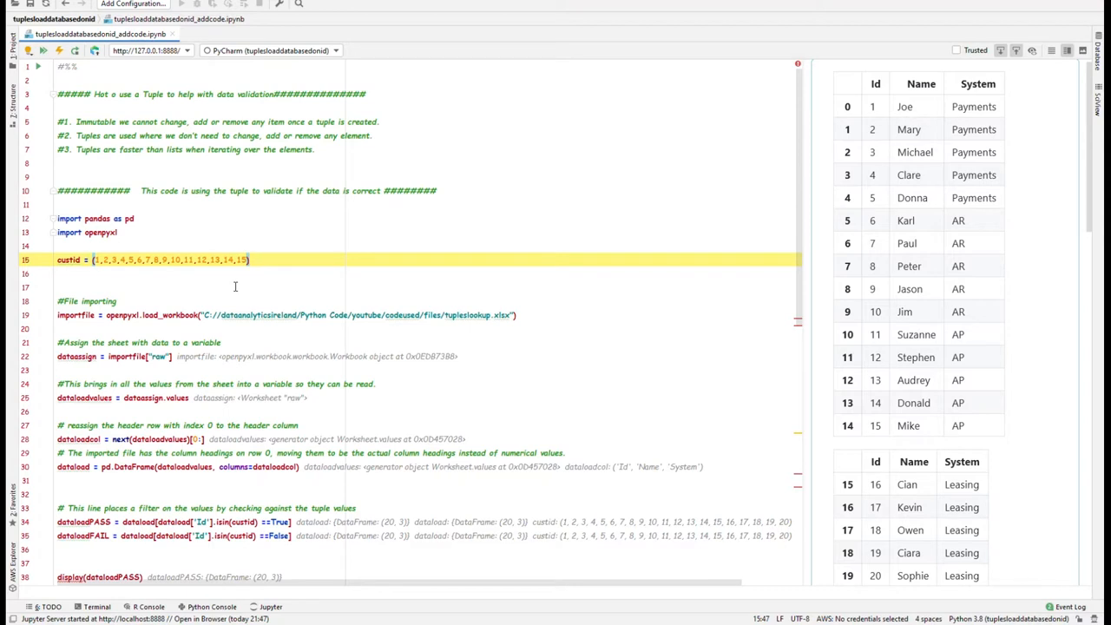
mouse_move(271, 285)
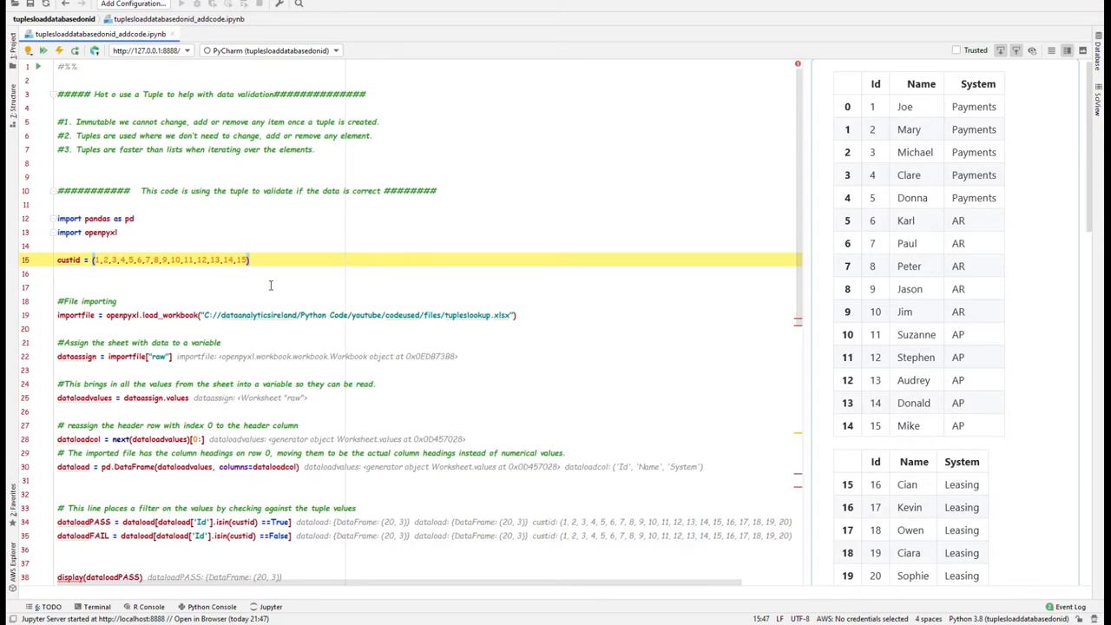
mouse_move(289, 299)
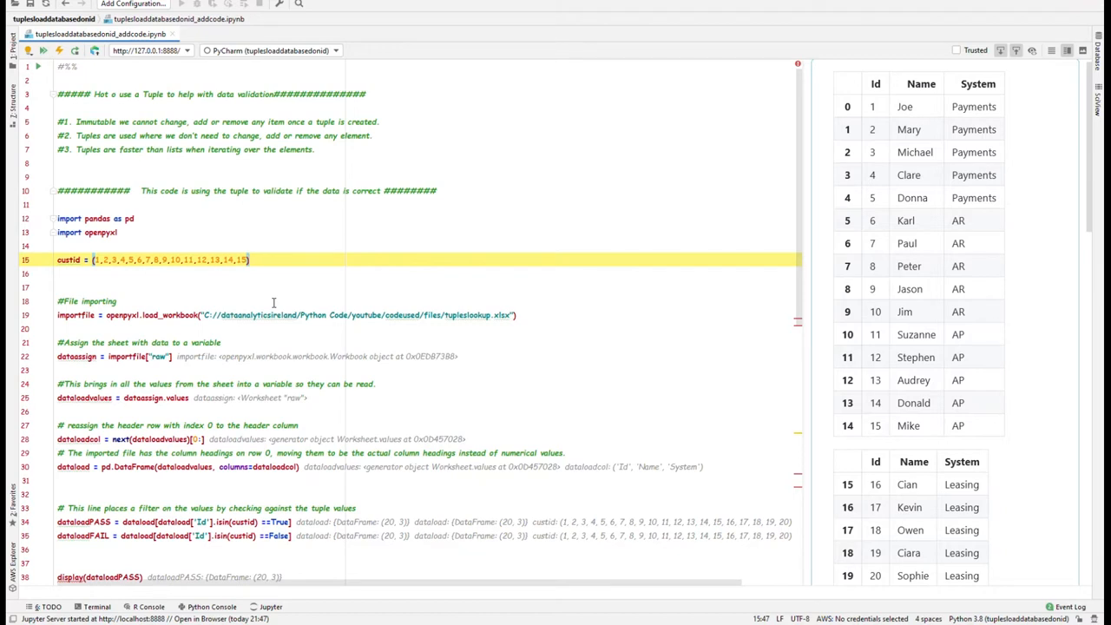
mouse_move(156, 136)
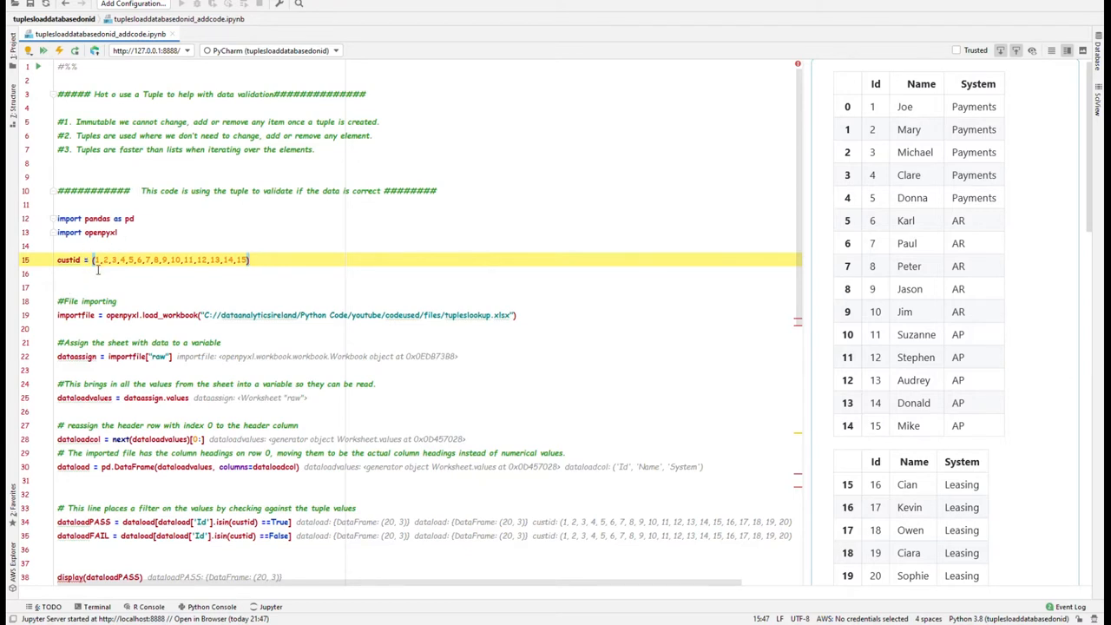
double_click(70, 261)
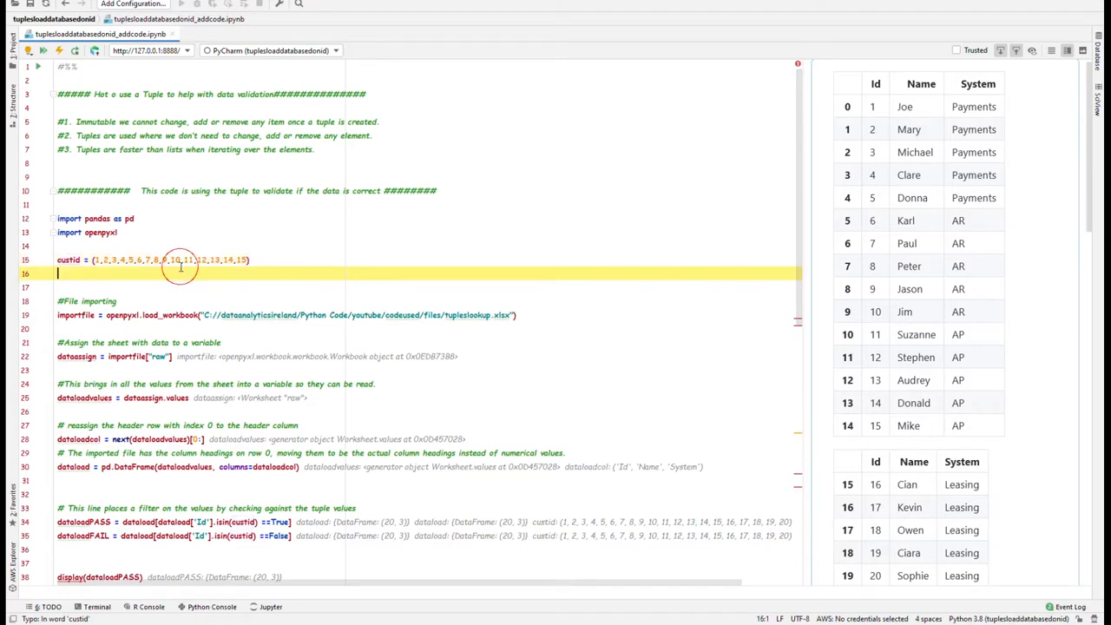
click(253, 260)
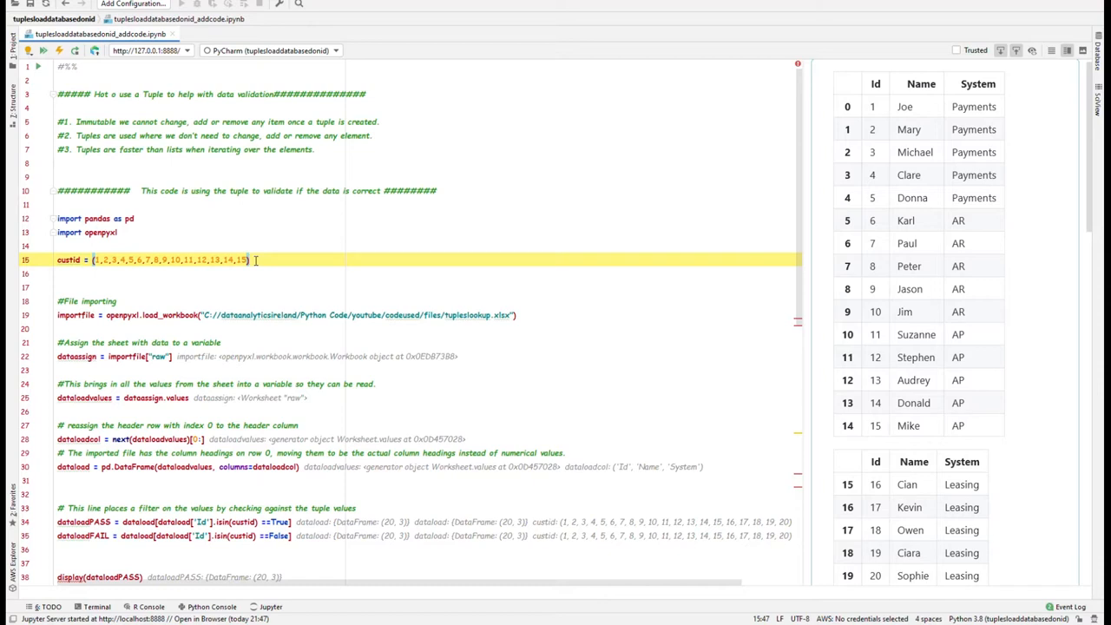
mouse_move(267, 280)
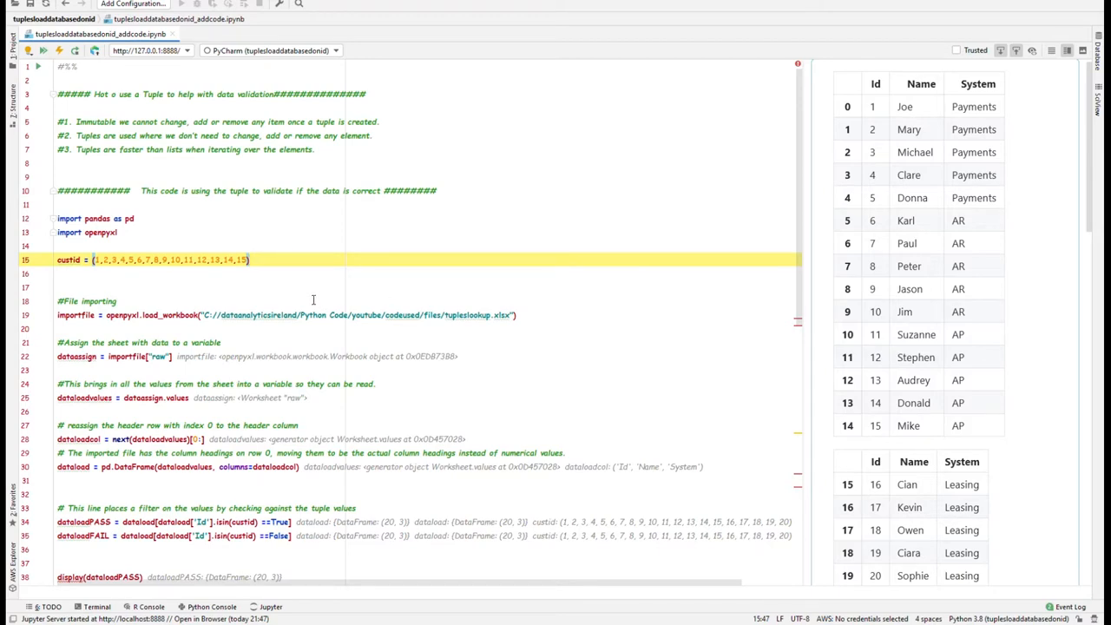
mouse_move(1068, 142)
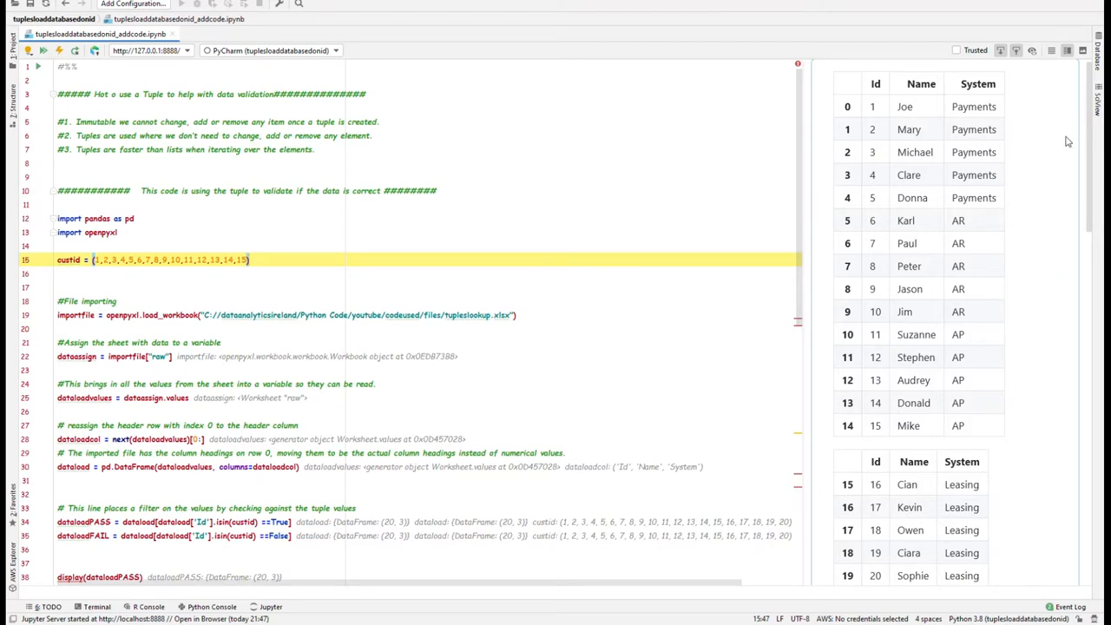
scroll(down, 3)
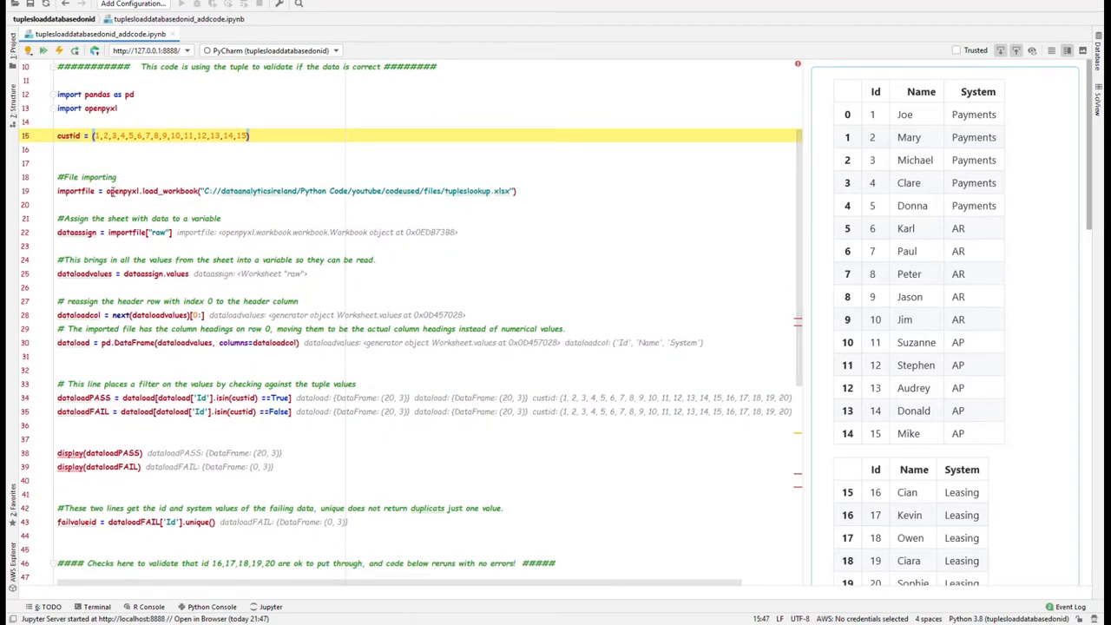
mouse_move(128, 195)
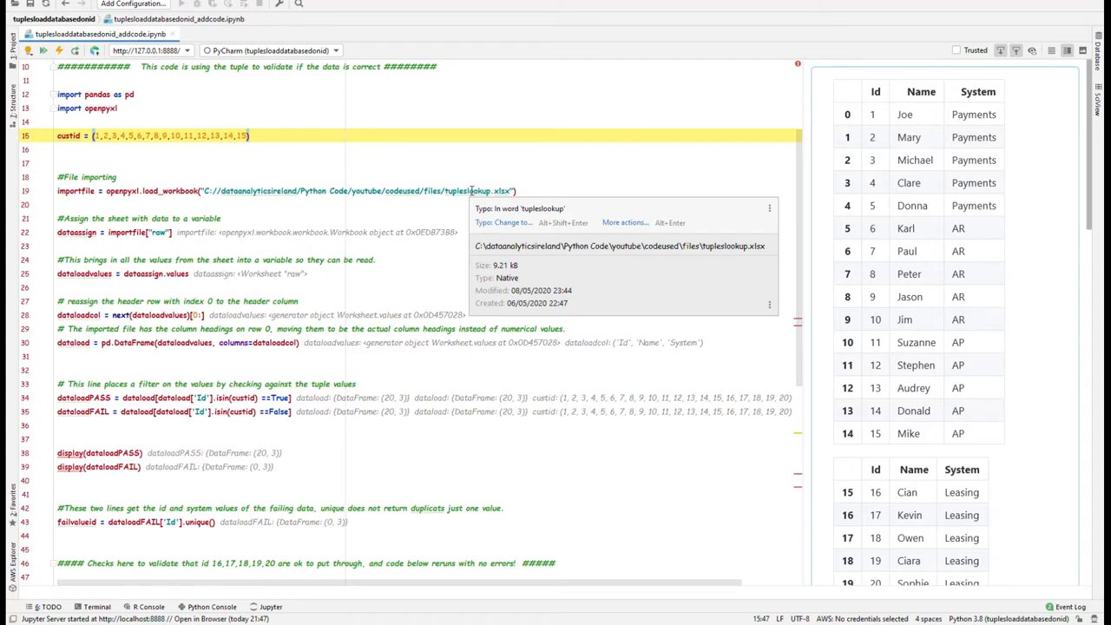
mouse_move(136, 333)
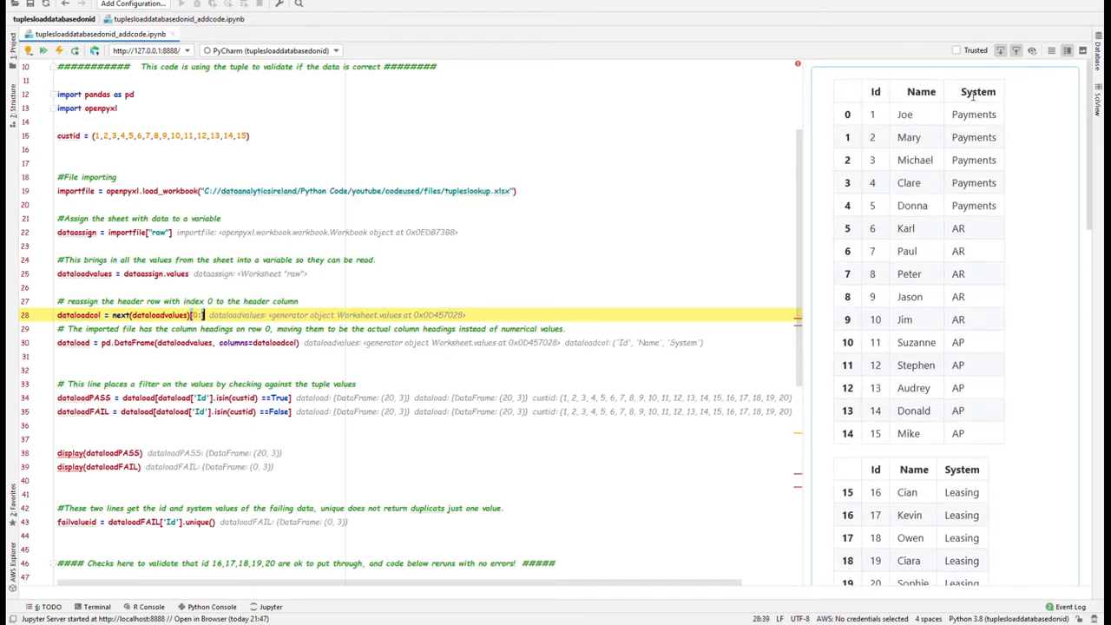
mouse_move(868, 121)
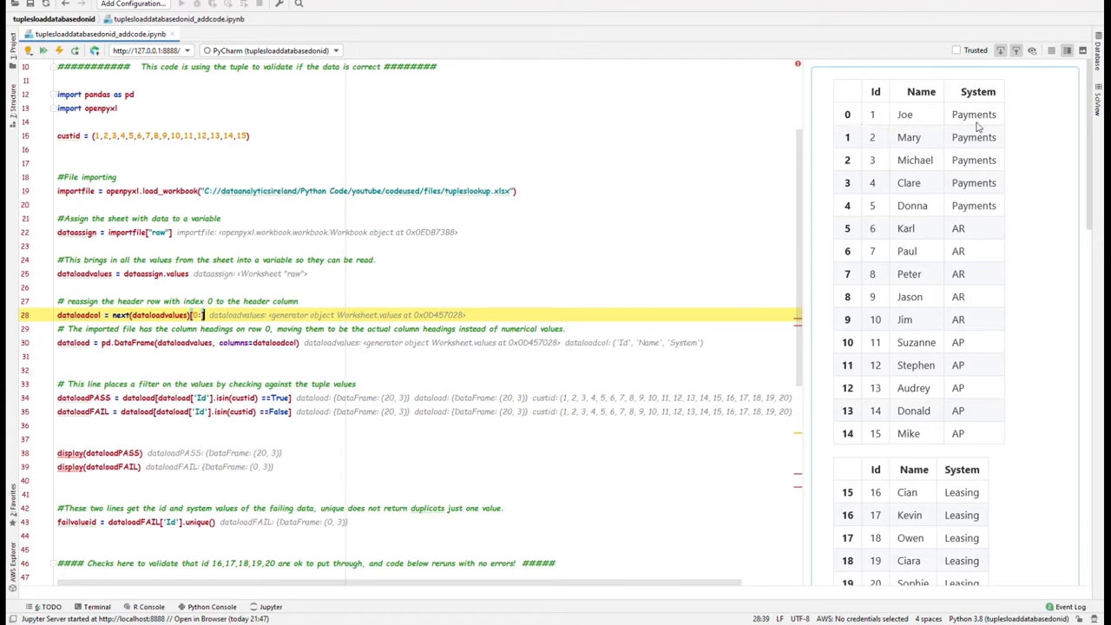
mouse_move(924, 115)
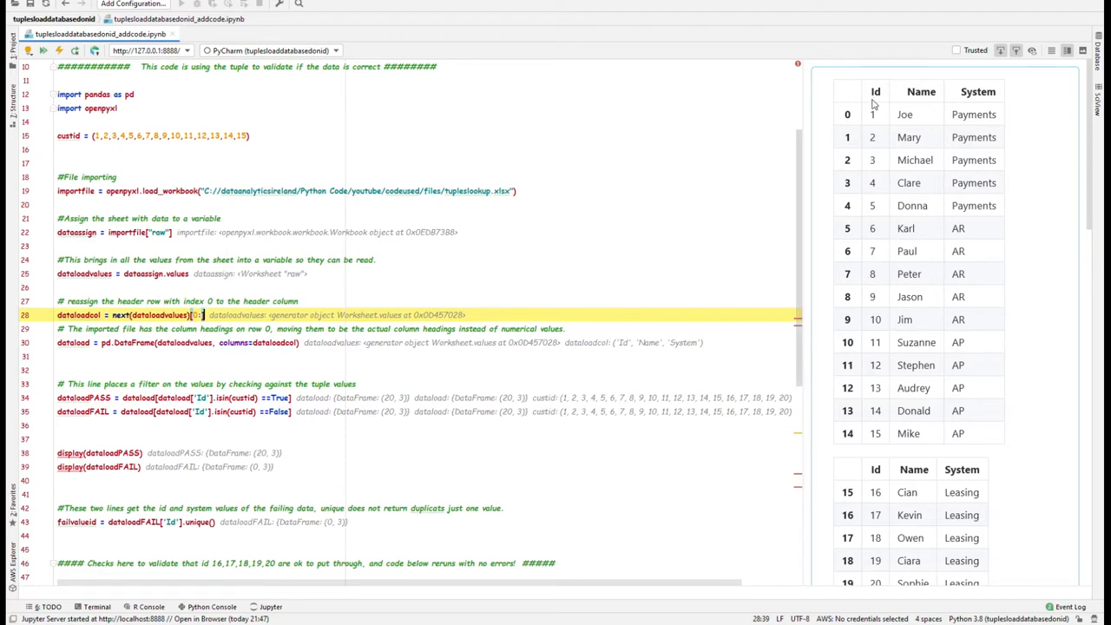
mouse_move(217, 333)
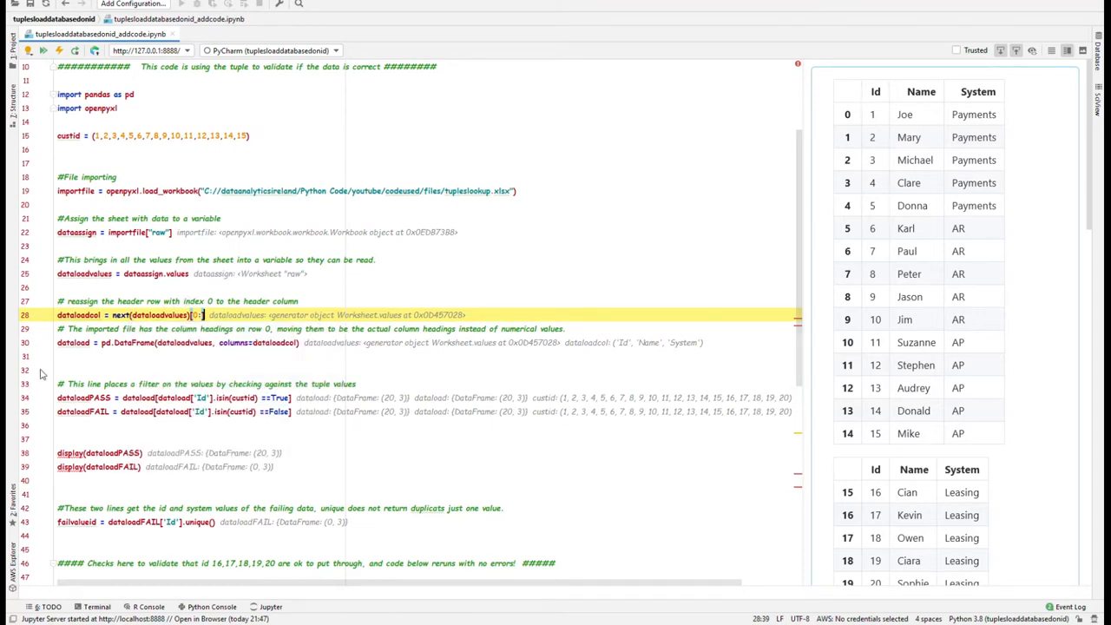
mouse_move(165, 345)
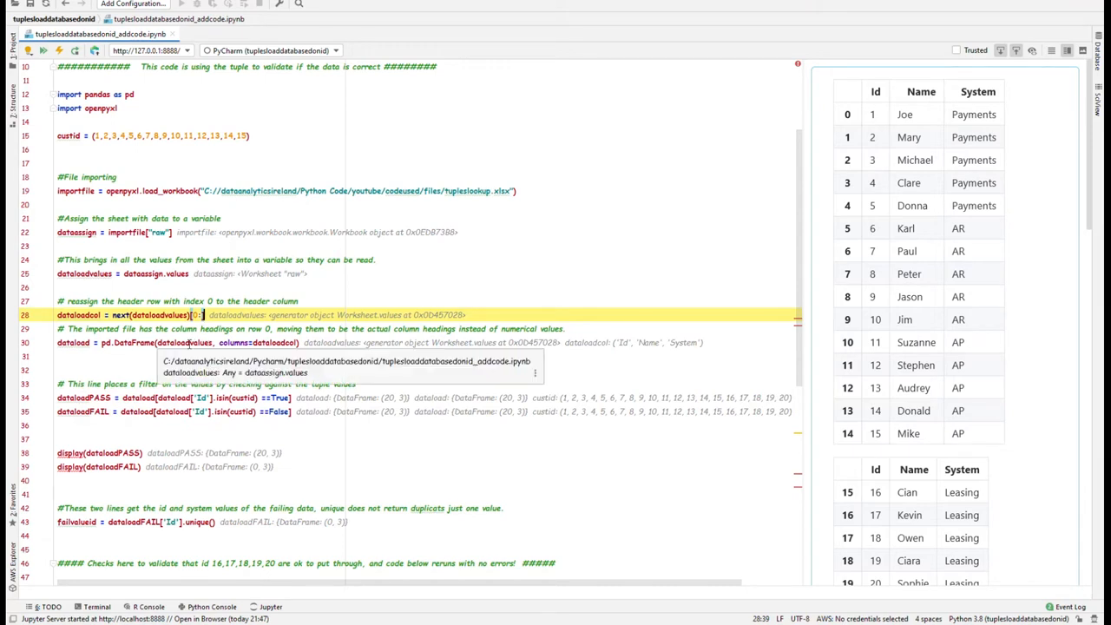
mouse_move(239, 342)
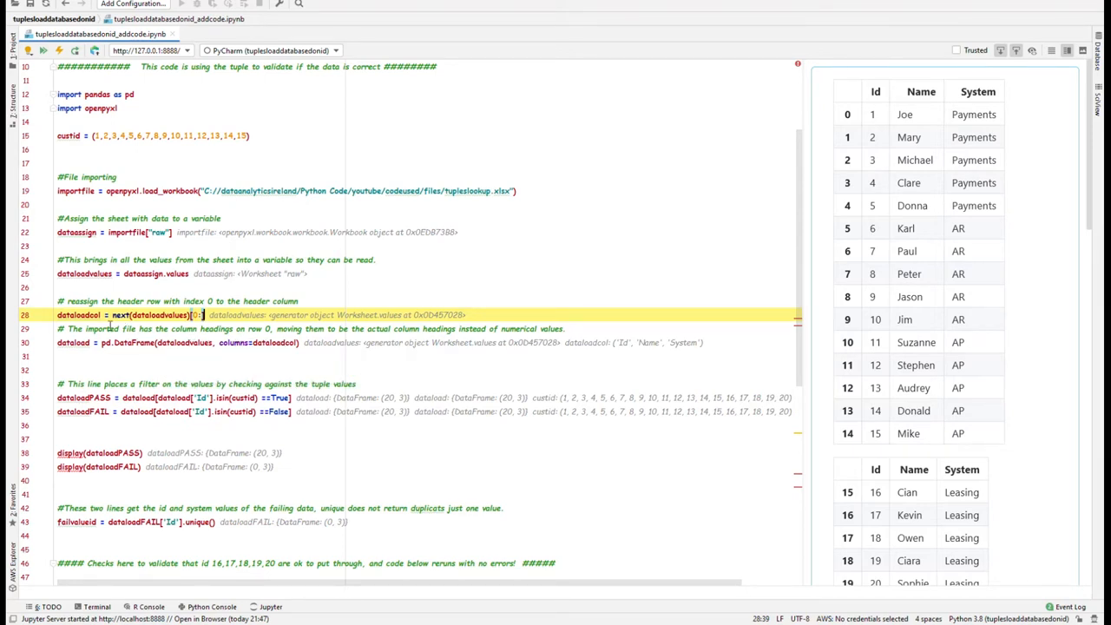
click(323, 342)
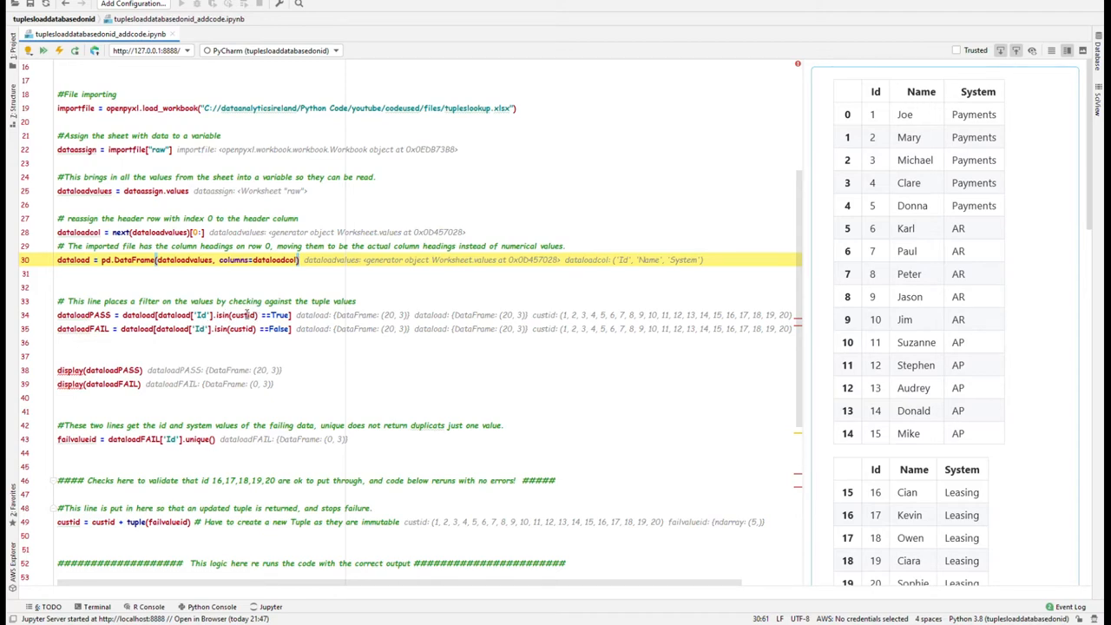
scroll(down, 3)
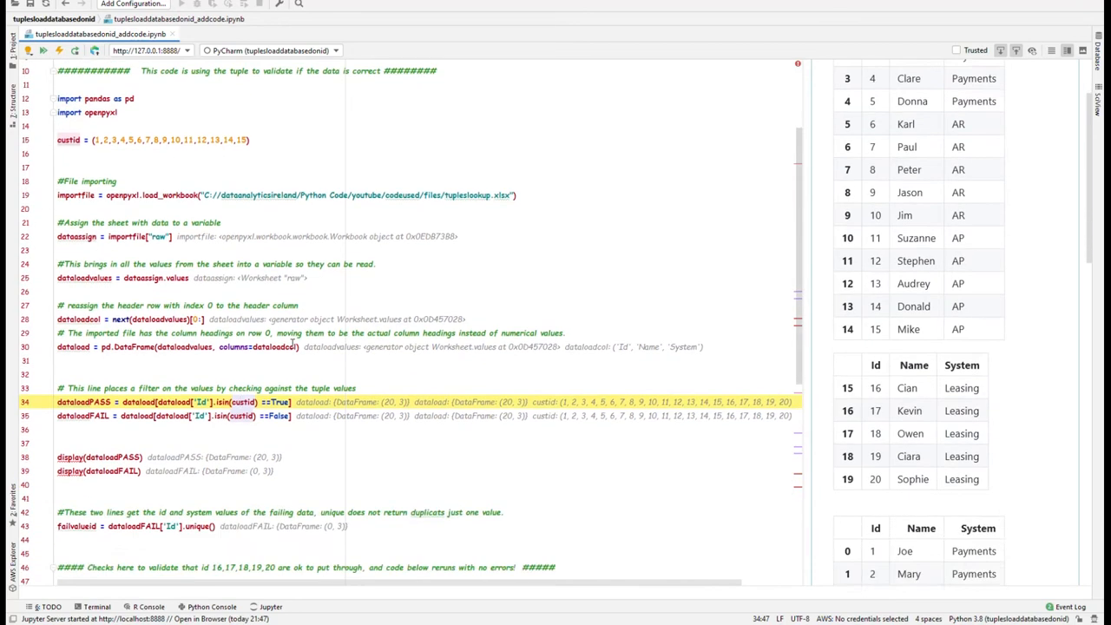
scroll(down, 3)
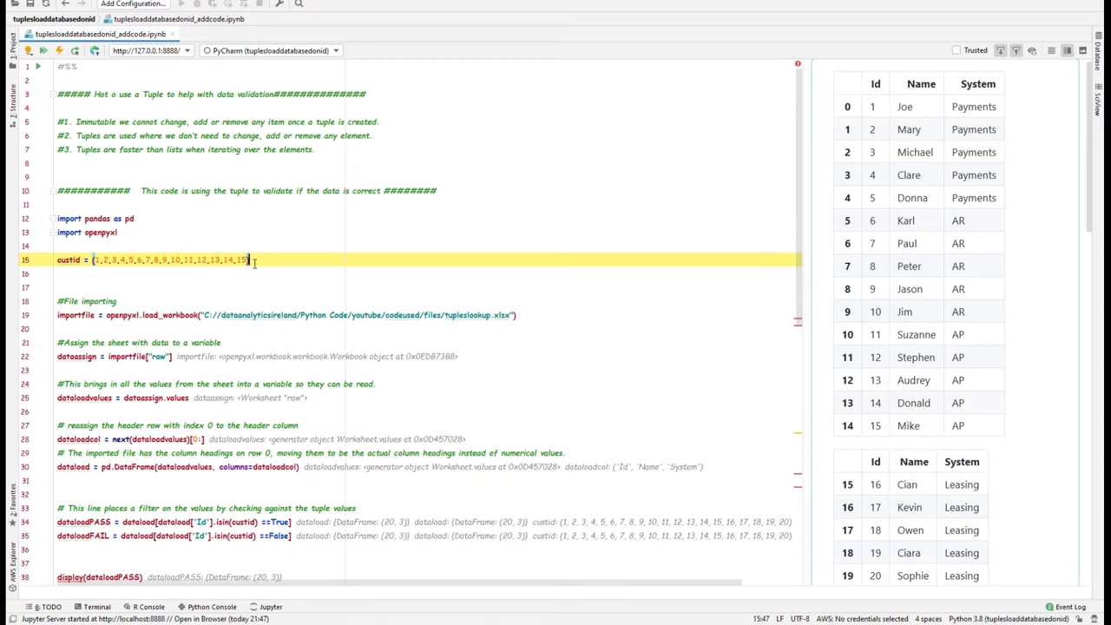
scroll(down, 3)
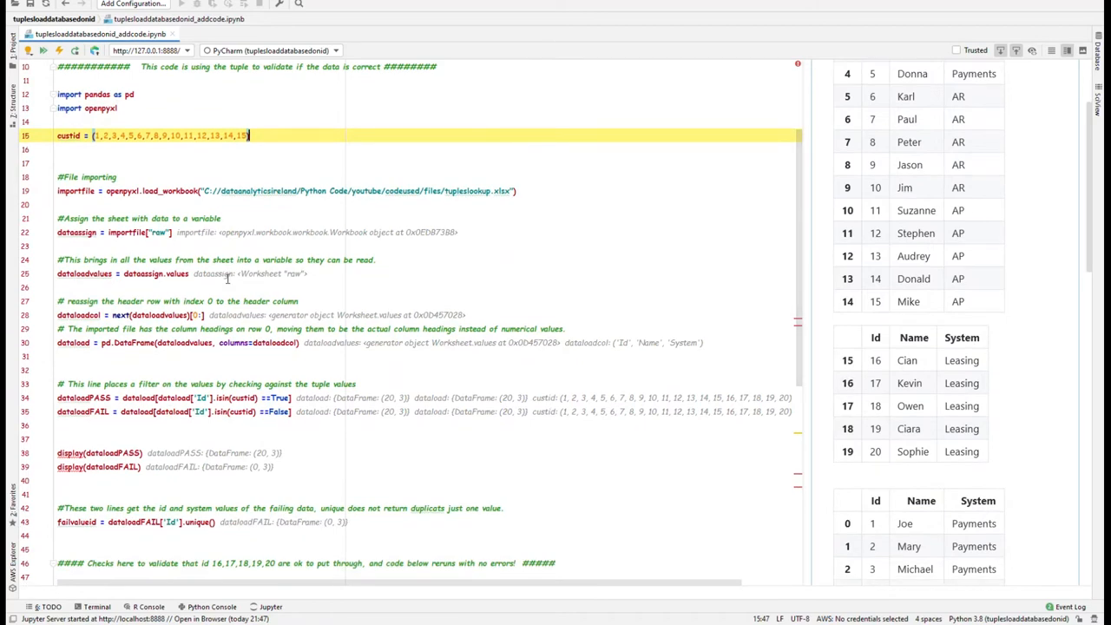
scroll(down, 3)
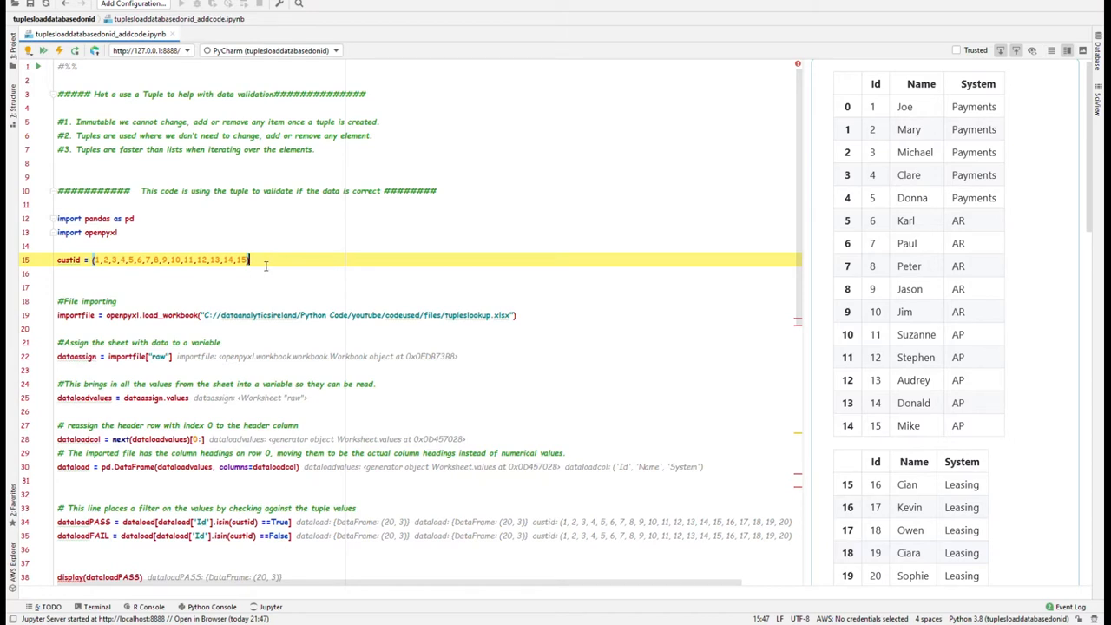
mouse_move(875, 106)
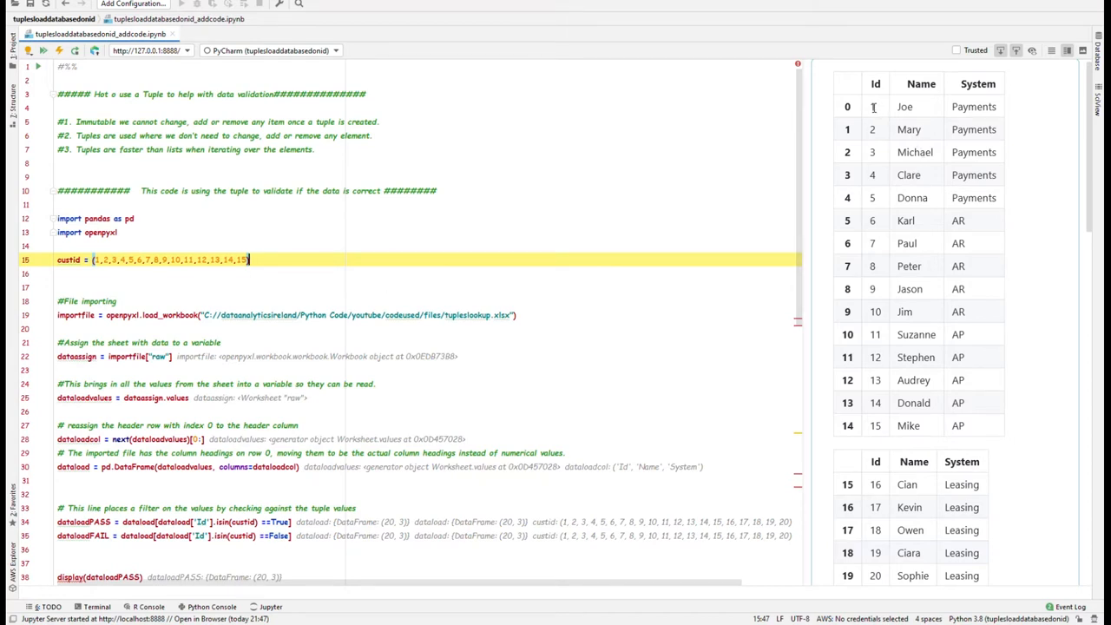
mouse_move(886, 432)
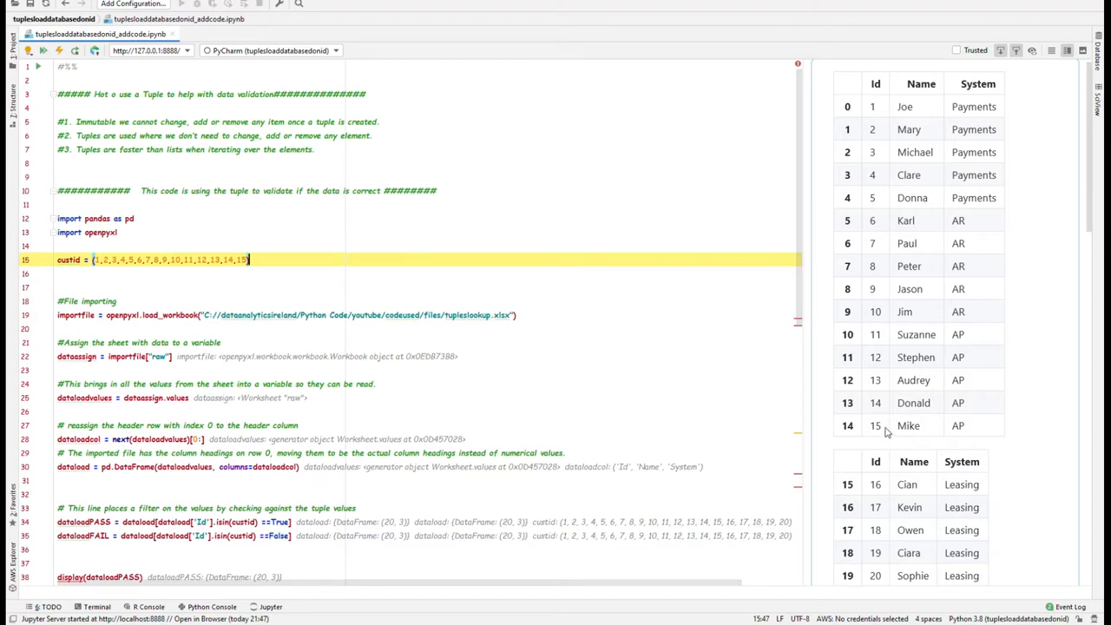
scroll(down, 3)
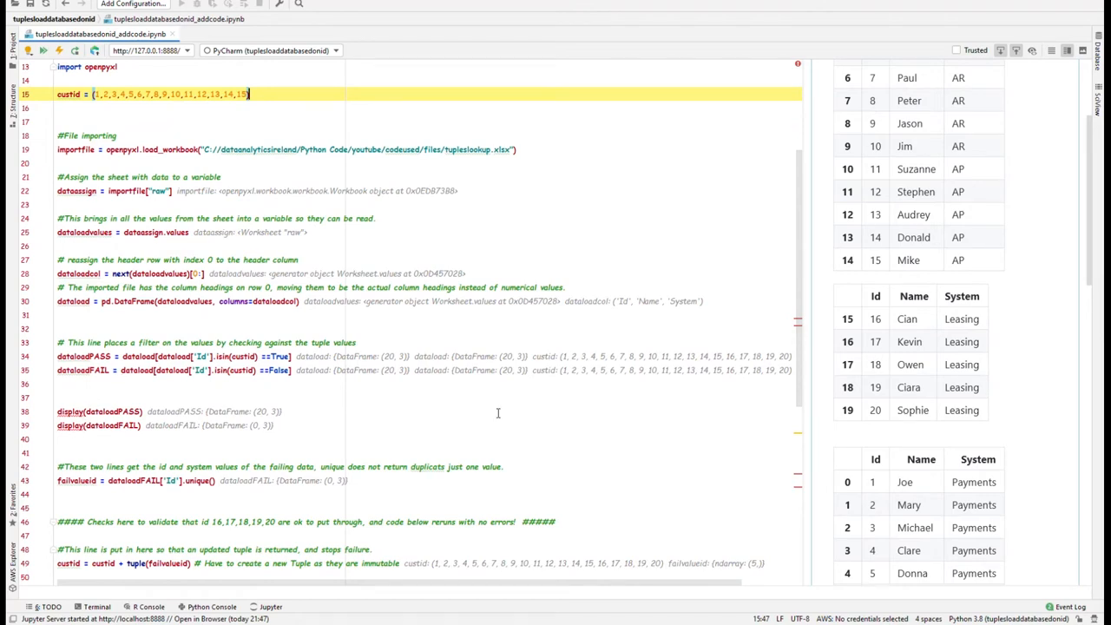
mouse_move(875, 406)
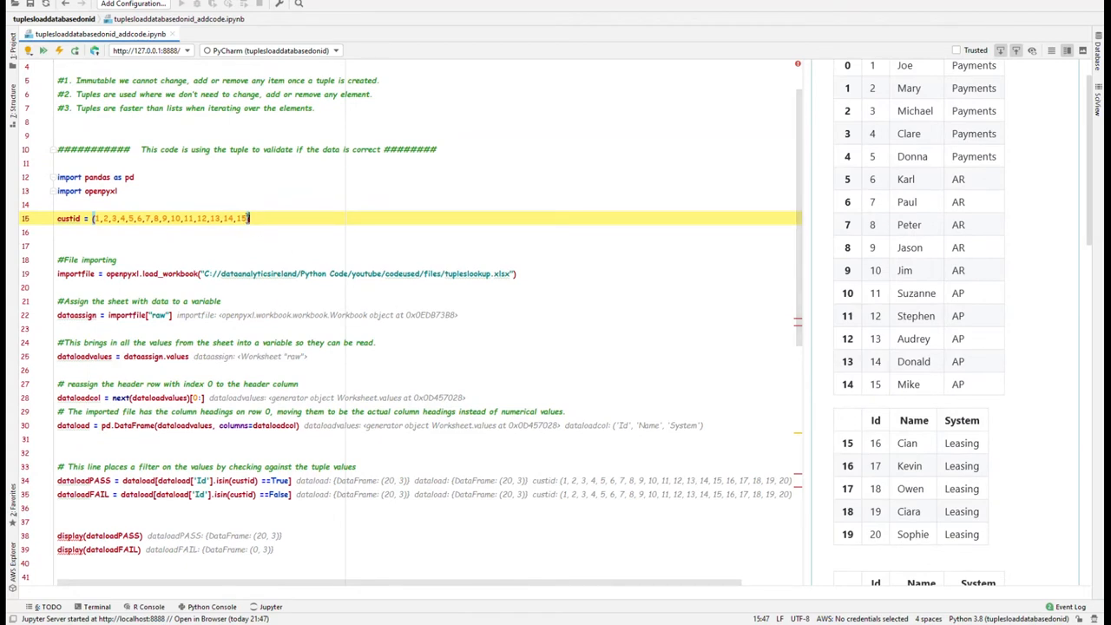
mouse_move(760, 361)
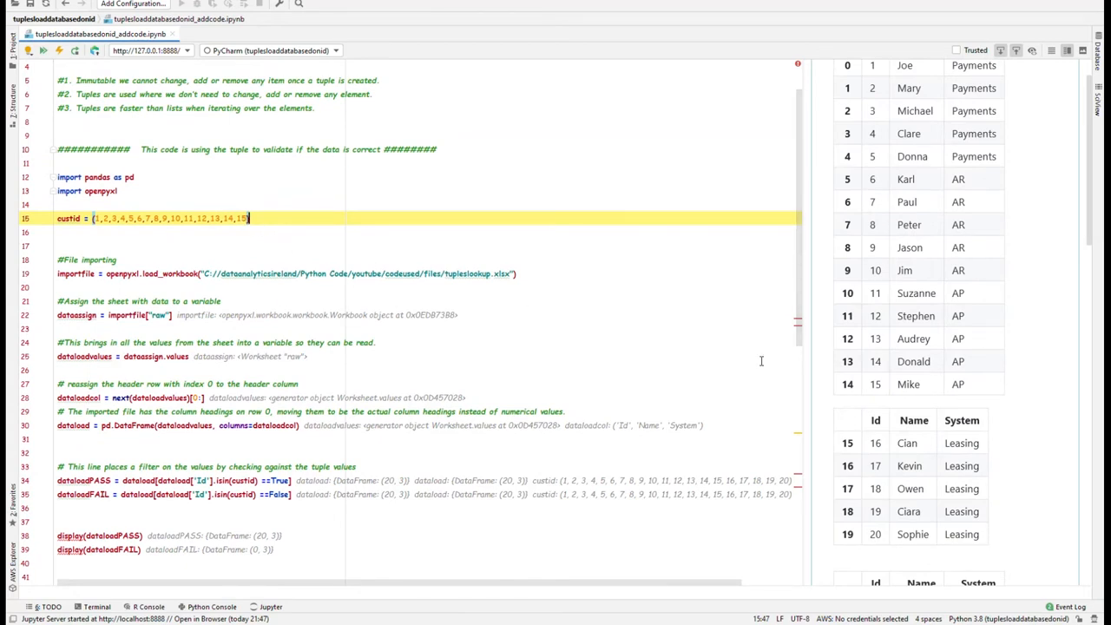
scroll(down, 3)
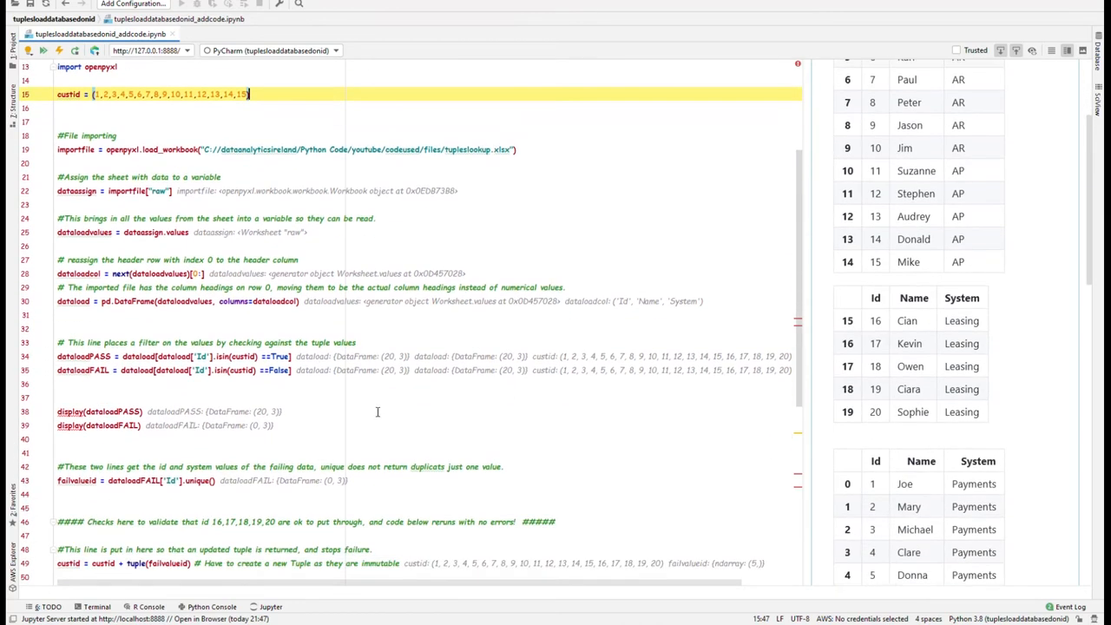
scroll(down, 3)
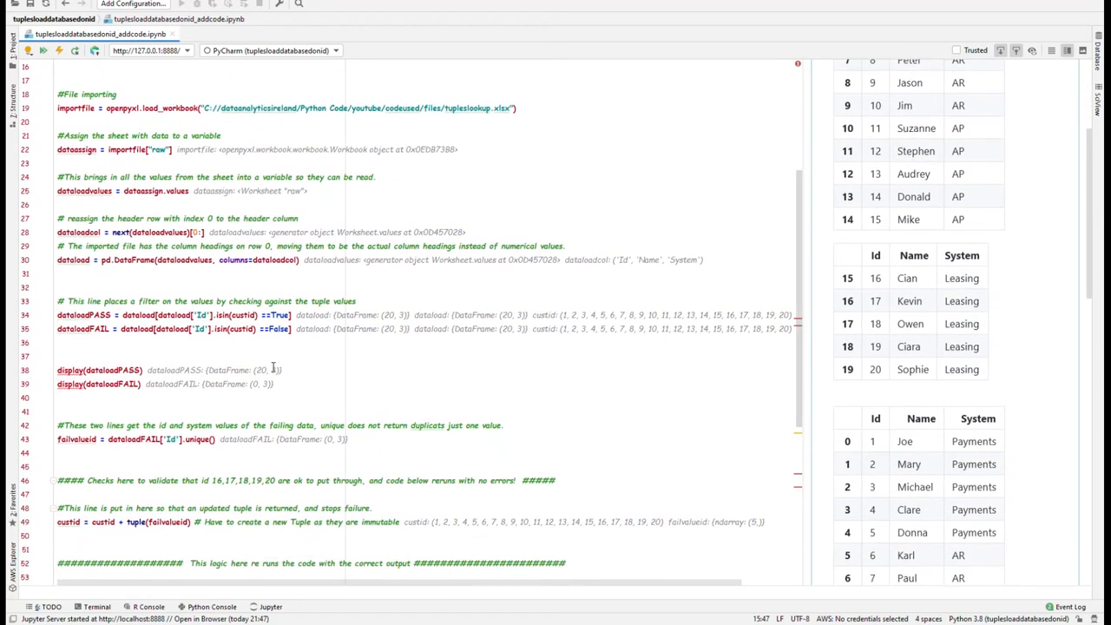
scroll(down, 3)
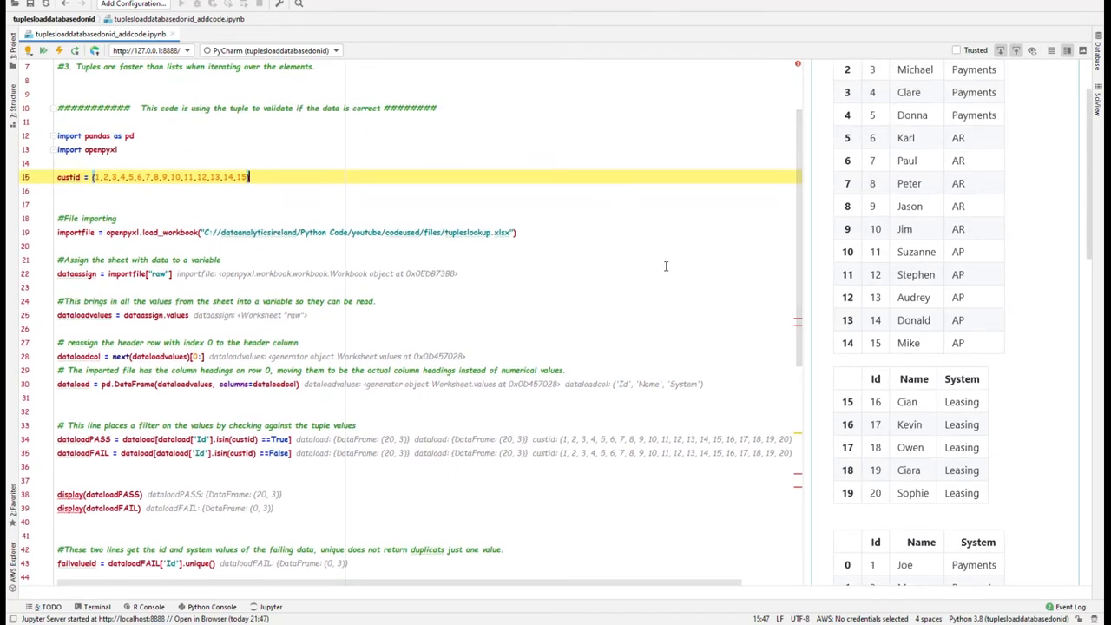
mouse_move(709, 493)
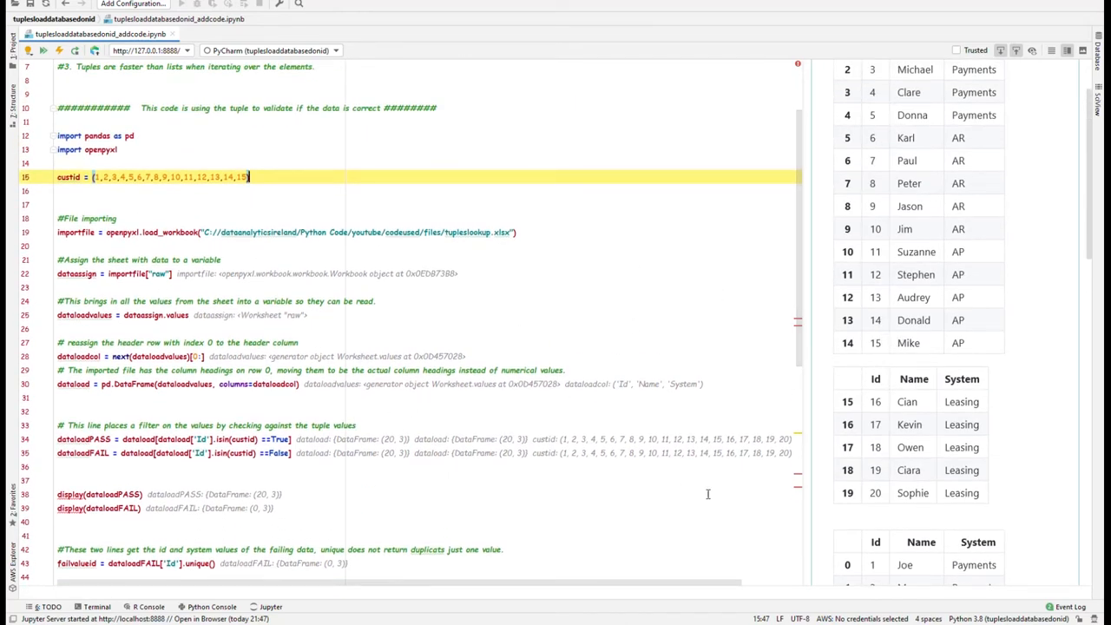
mouse_move(879, 511)
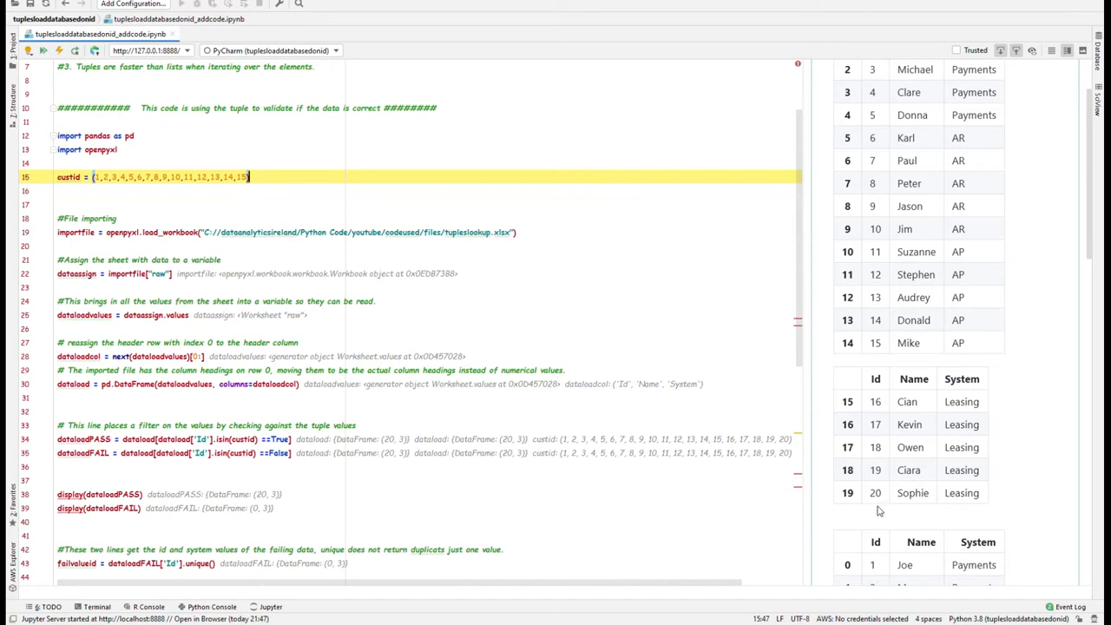
mouse_move(375, 478)
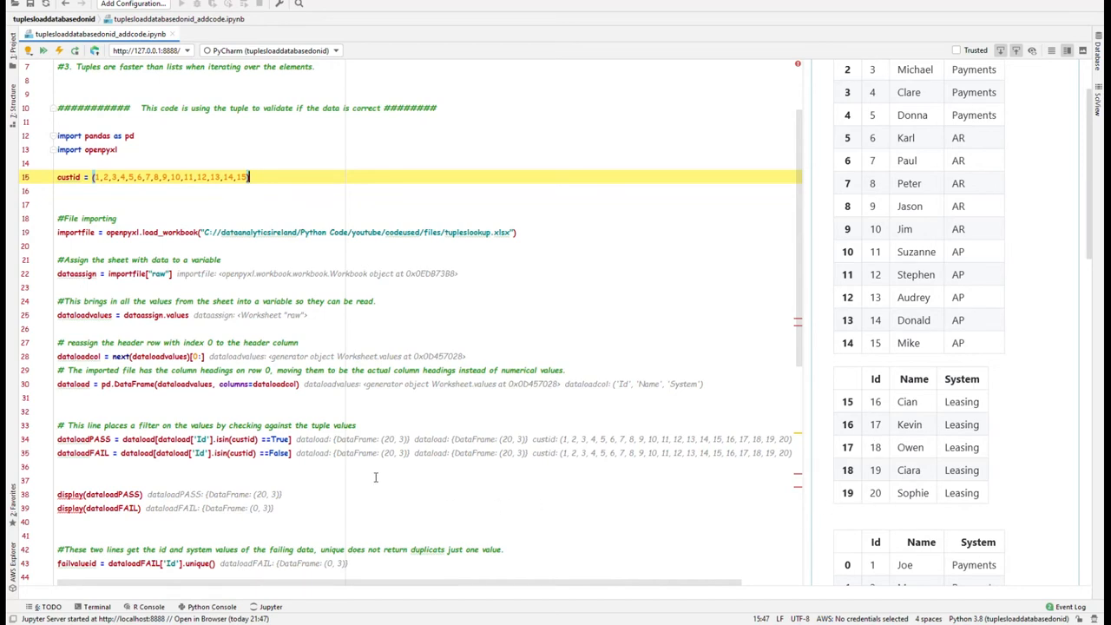
scroll(down, 3)
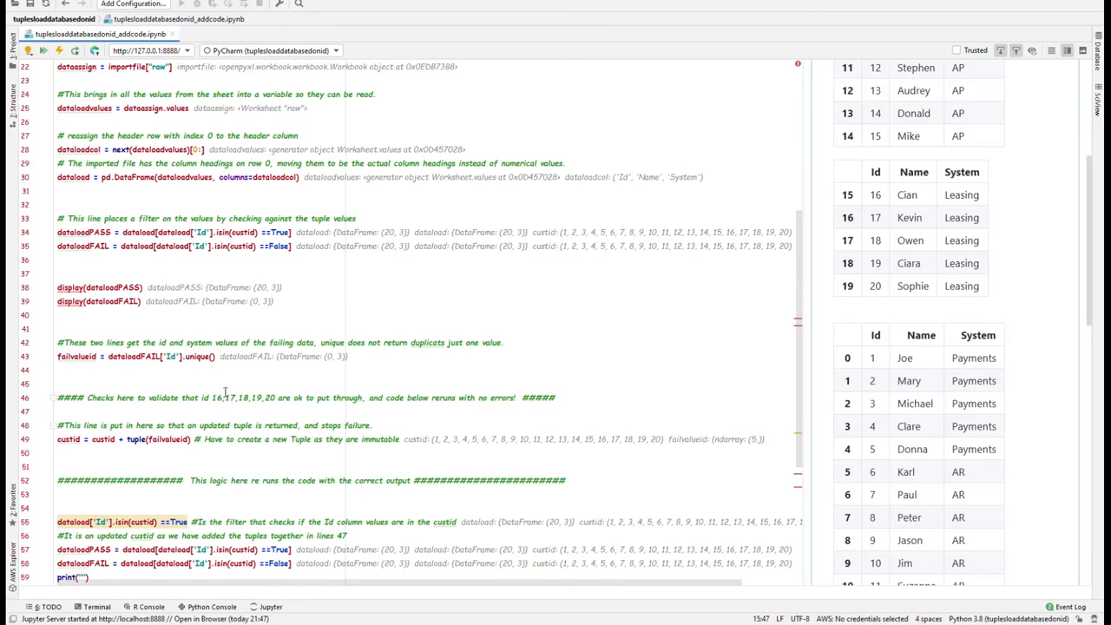
scroll(down, 3)
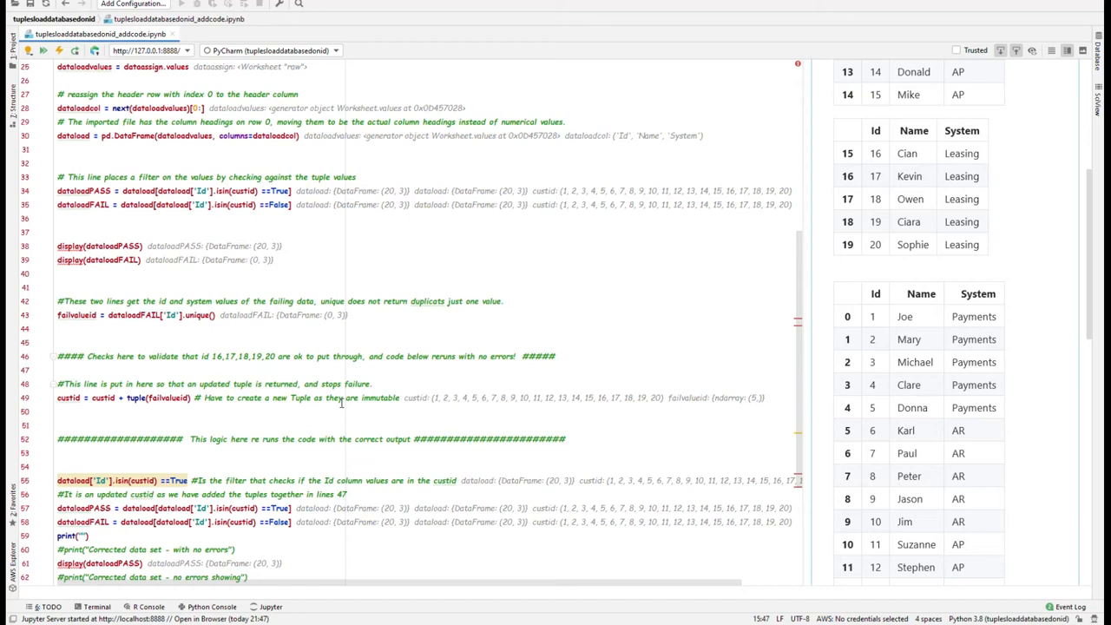
scroll(down, 3)
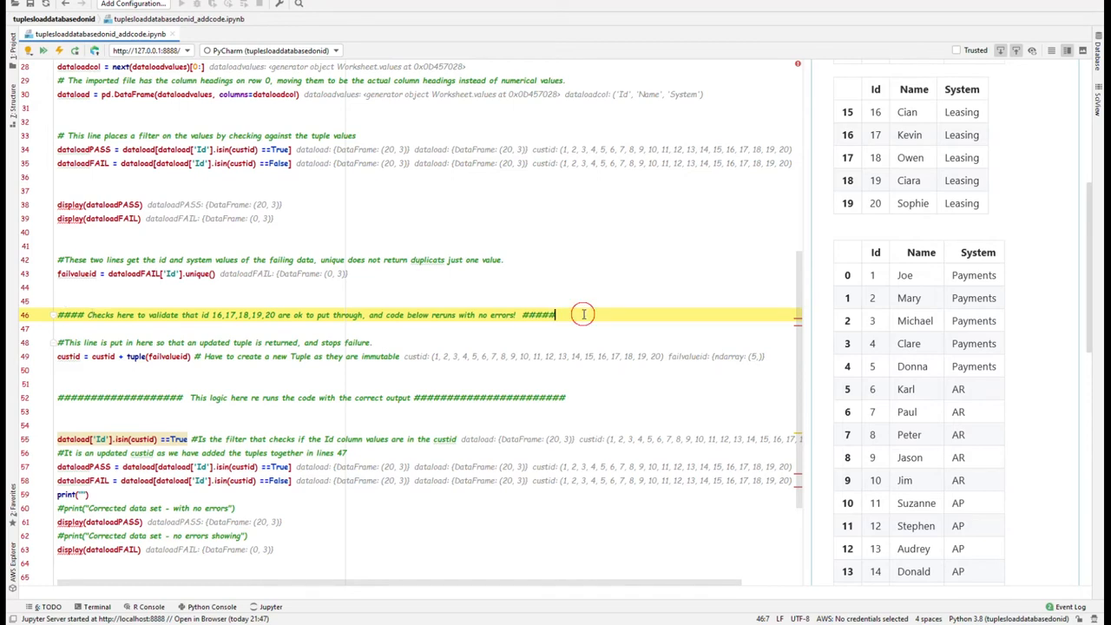
scroll(down, 3)
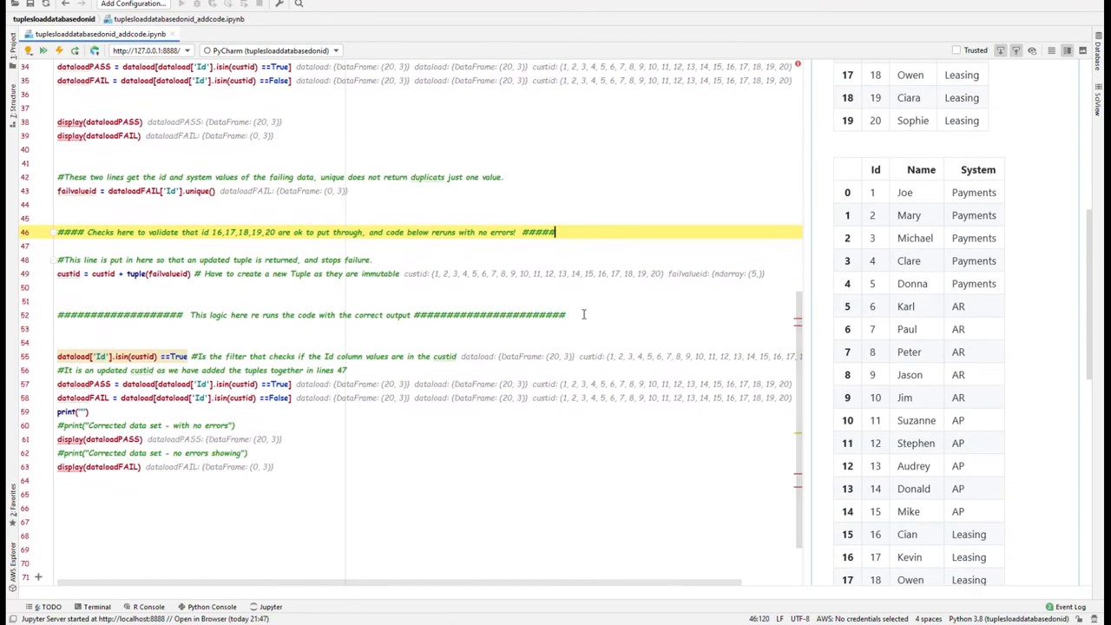
scroll(down, 3)
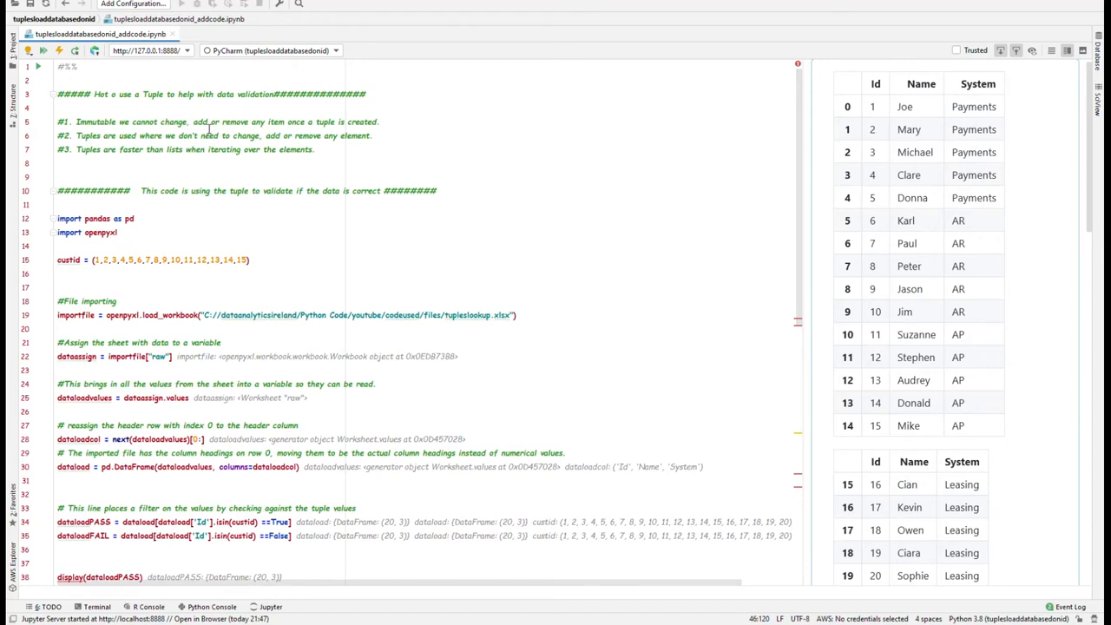
scroll(down, 3)
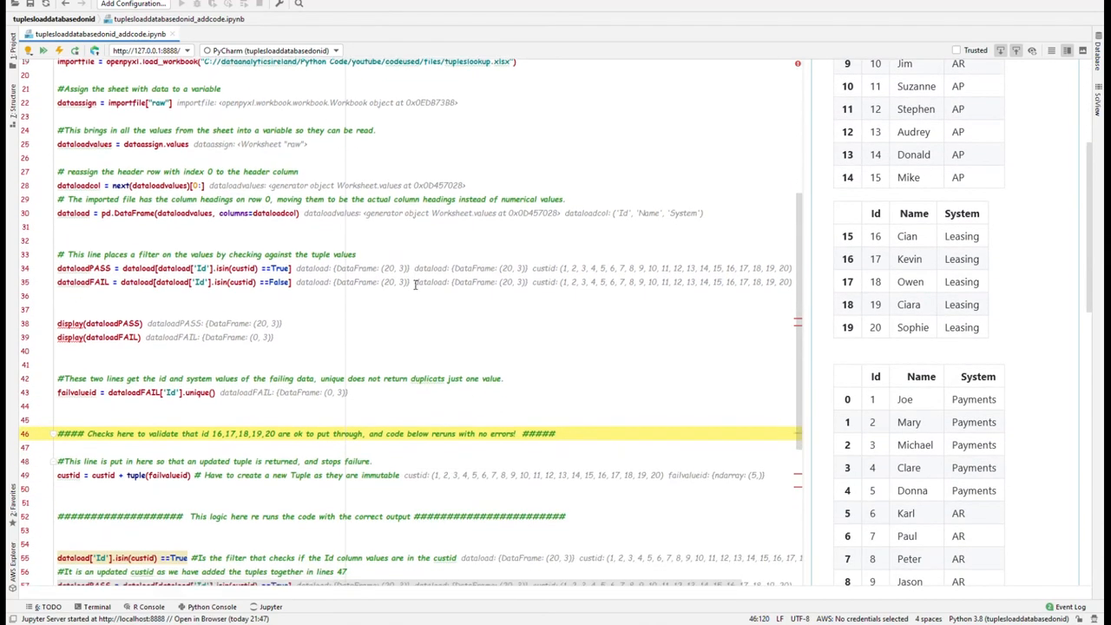
scroll(down, 3)
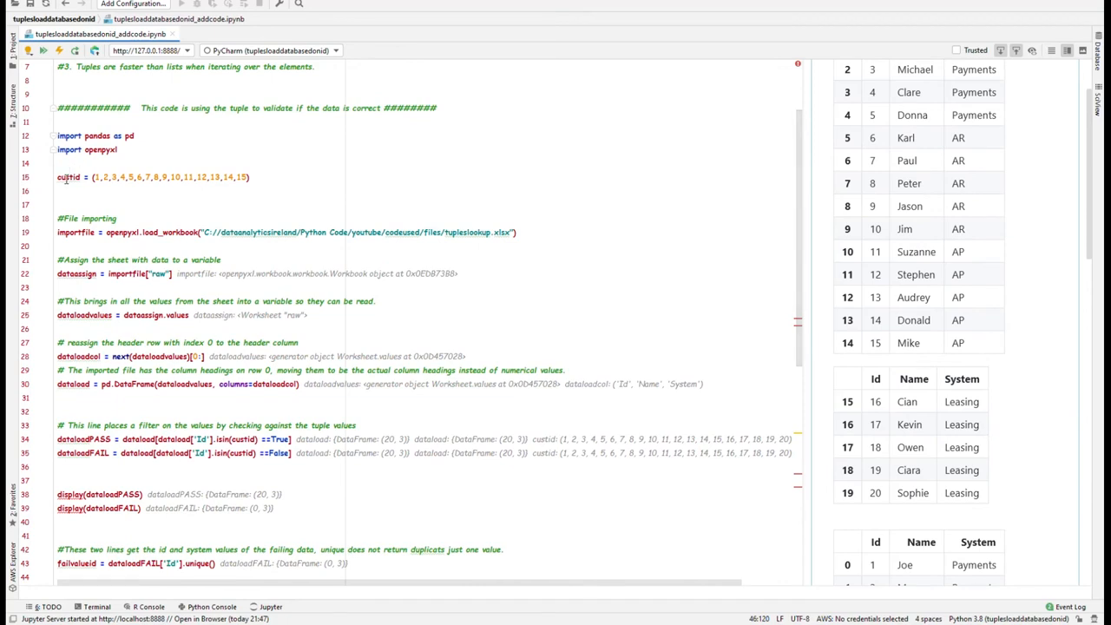
scroll(down, 3)
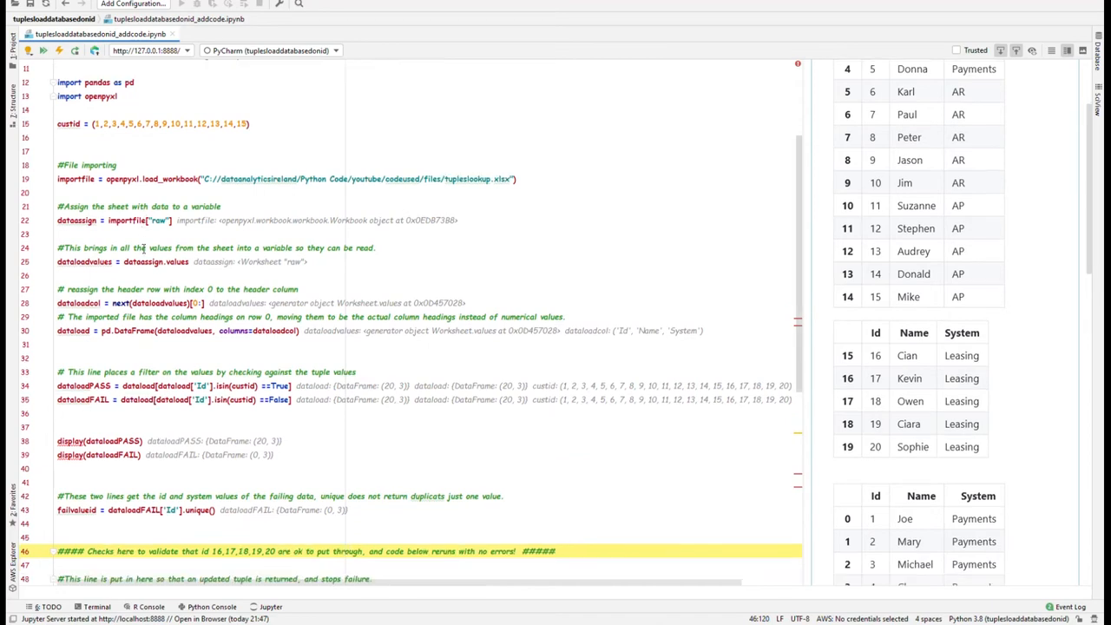
scroll(down, 3)
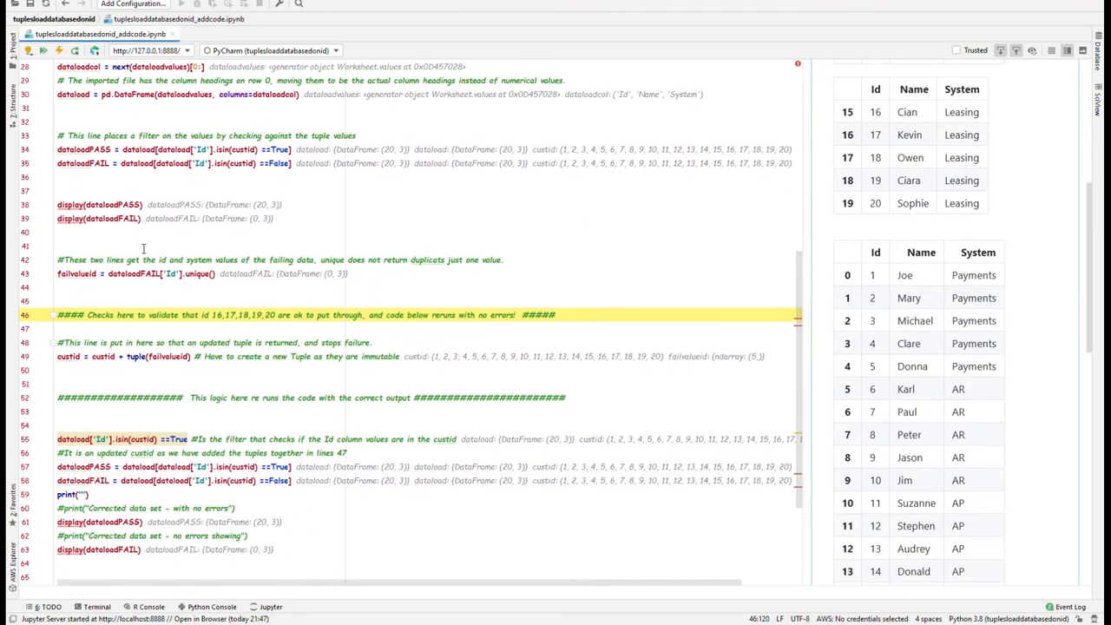
scroll(down, 3)
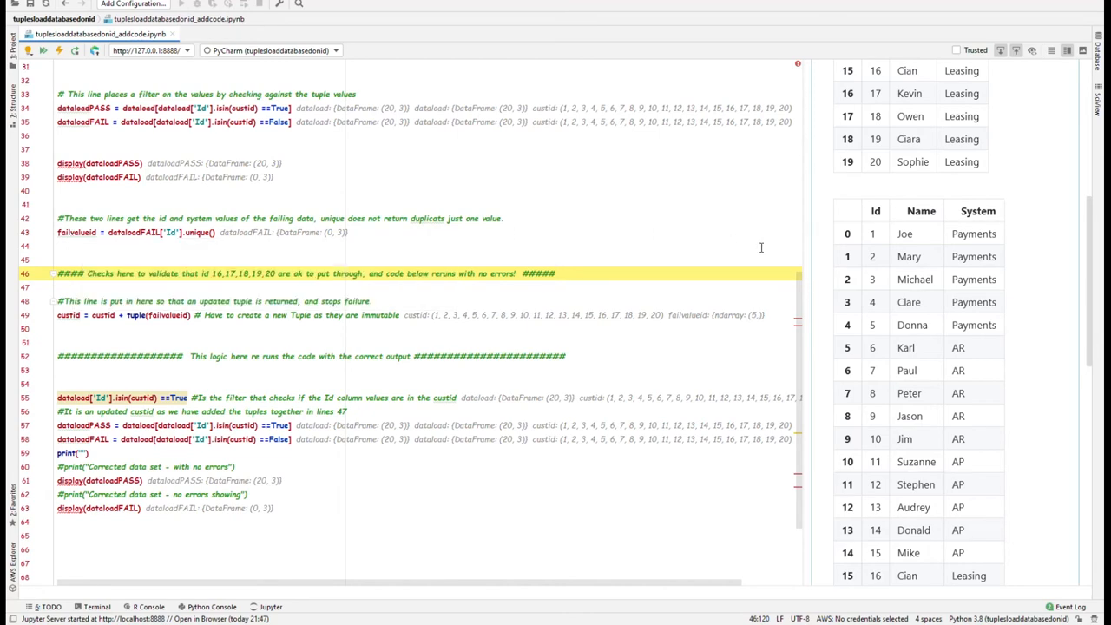
scroll(down, 3)
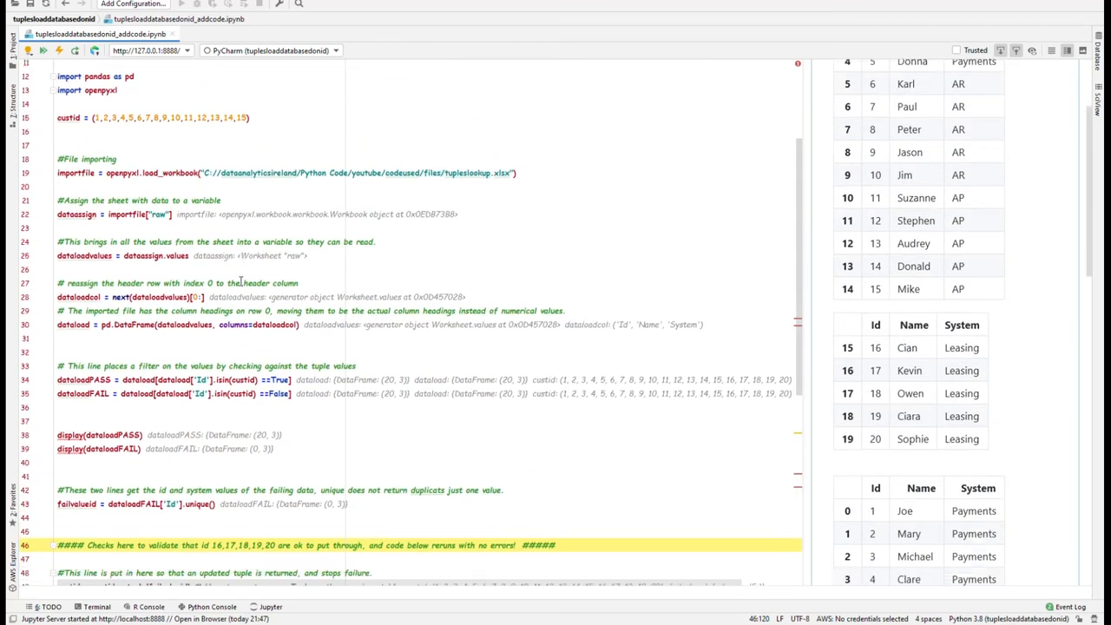
scroll(down, 3)
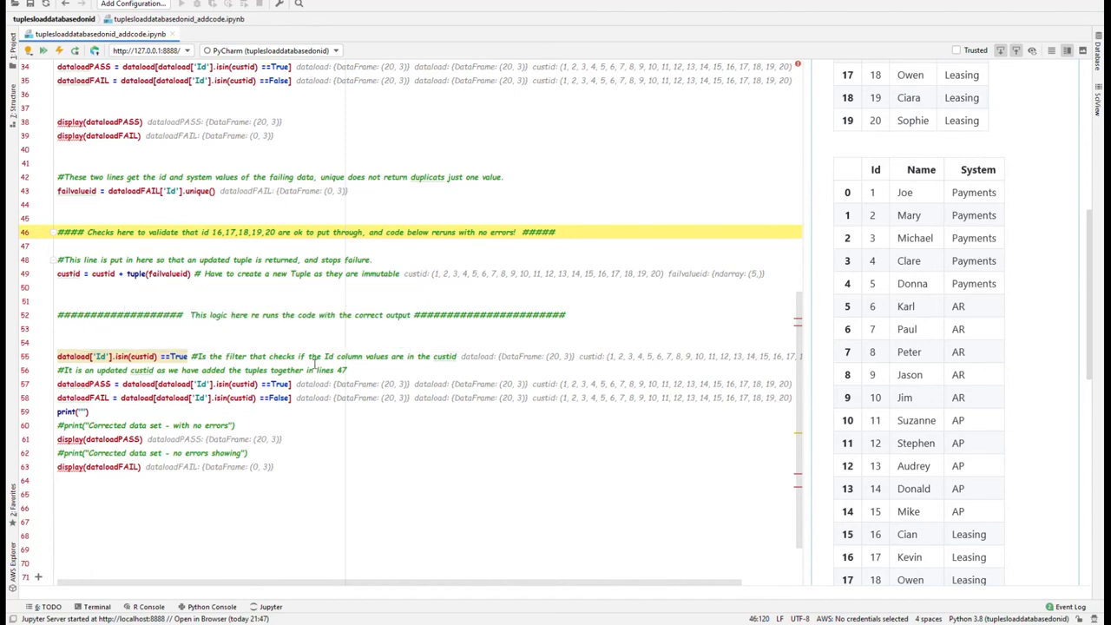
scroll(down, 3)
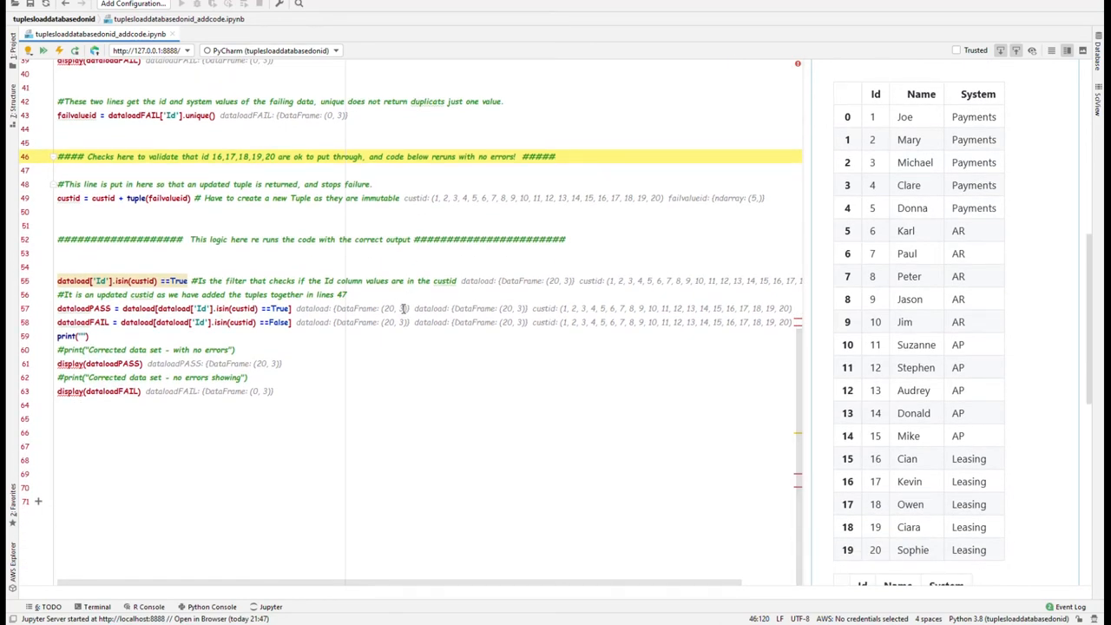
scroll(down, 3)
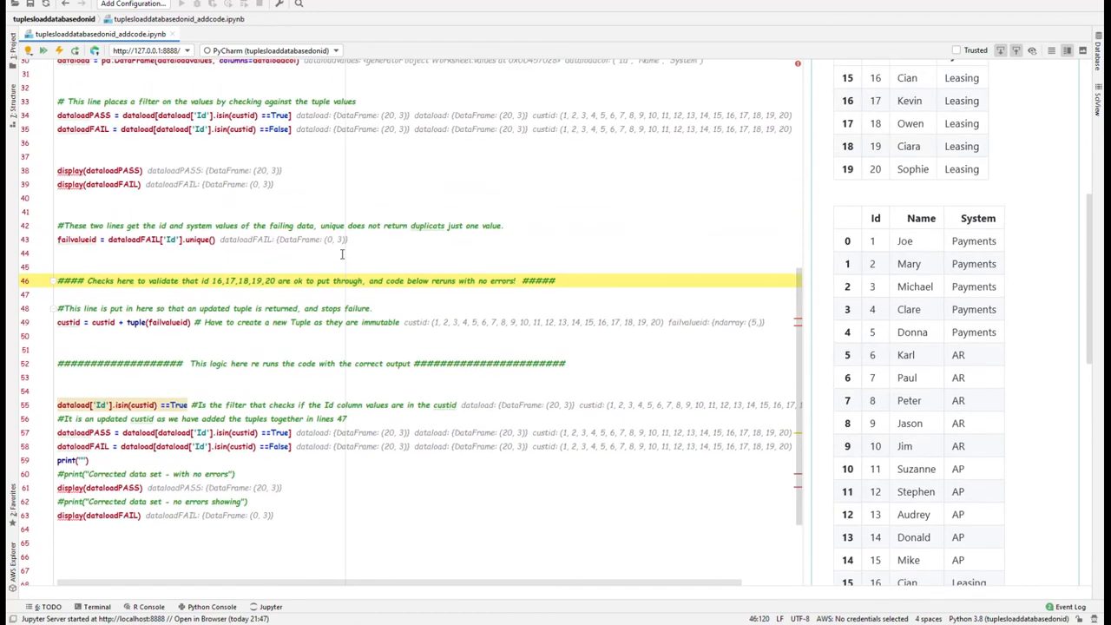
scroll(down, 3)
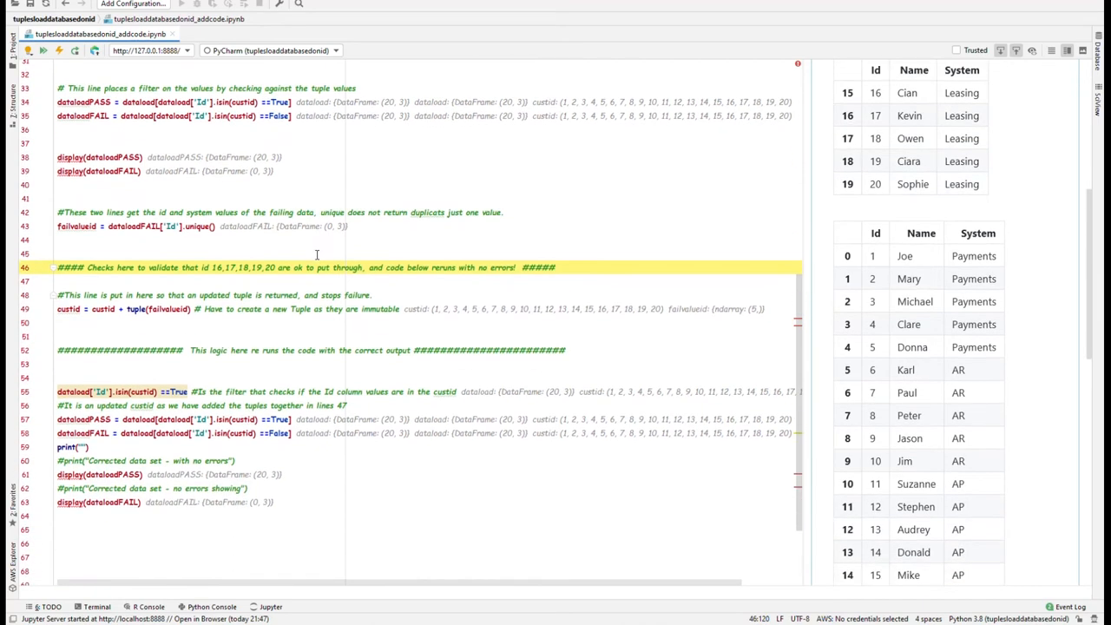
scroll(down, 3)
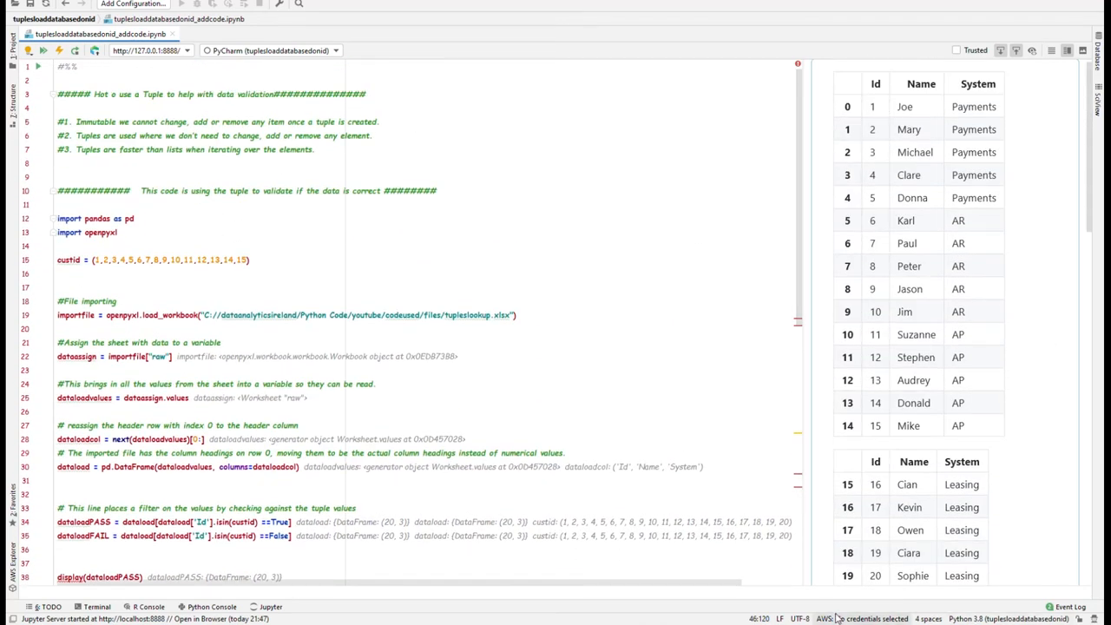
scroll(down, 3)
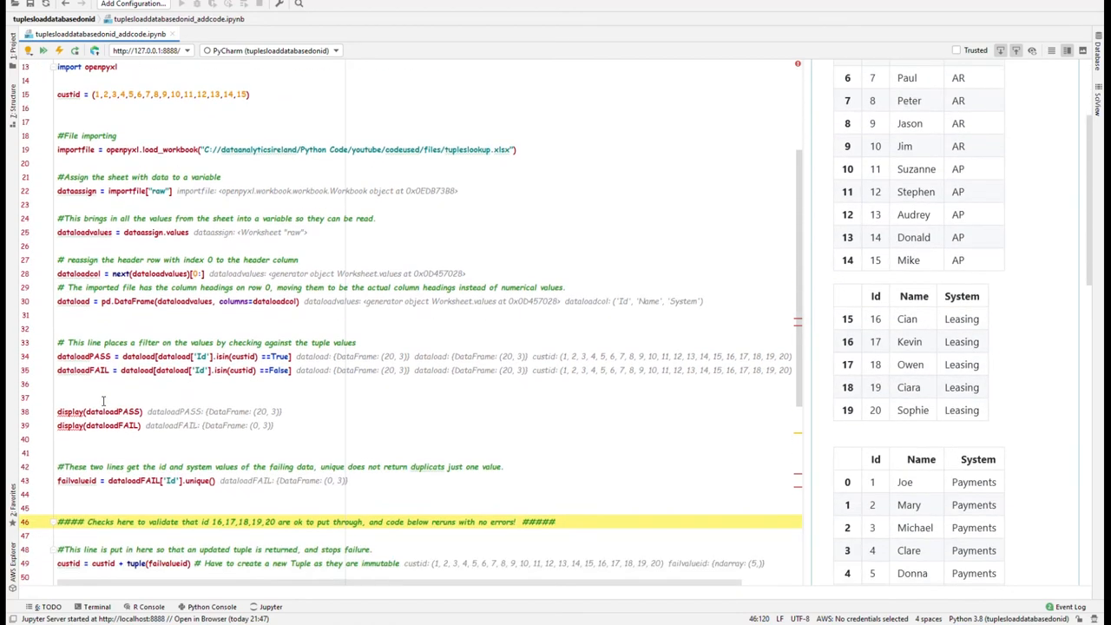
scroll(down, 3)
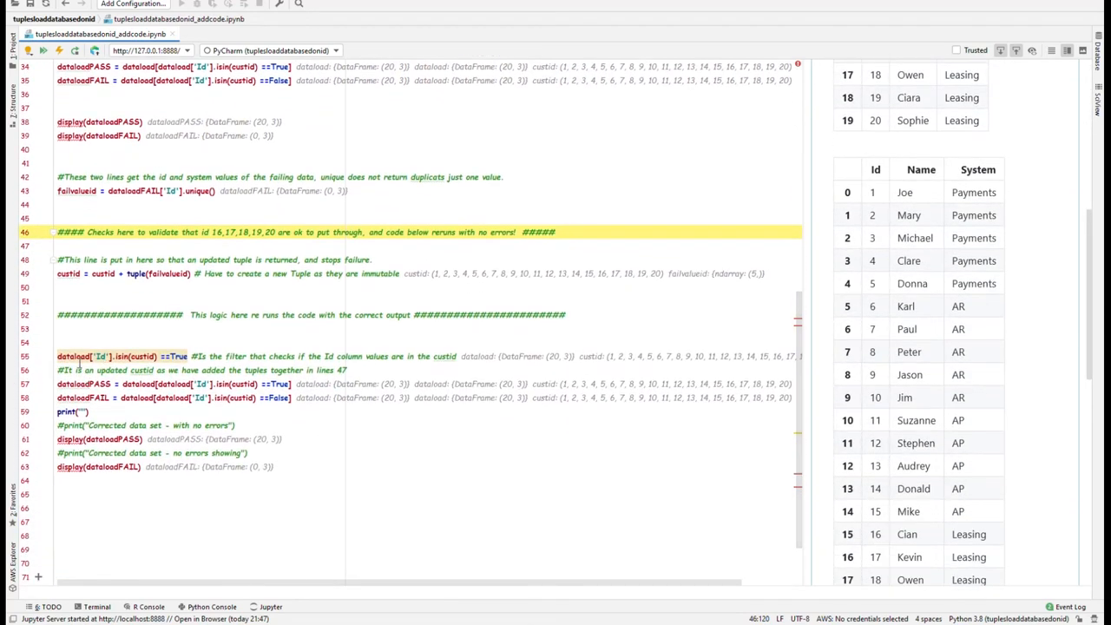
scroll(down, 3)
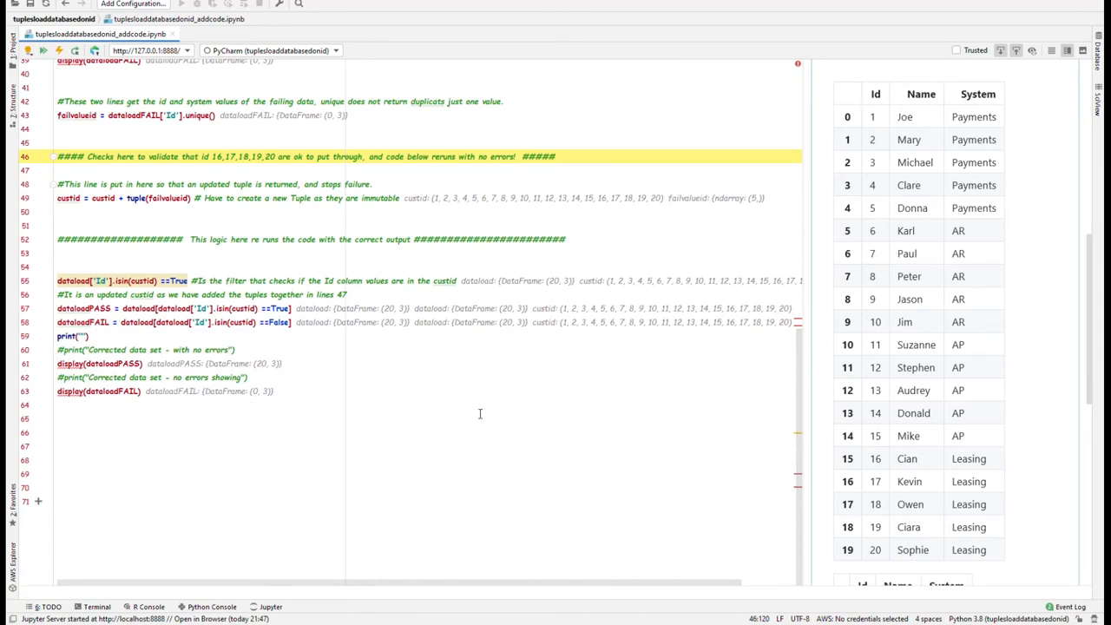
scroll(down, 3)
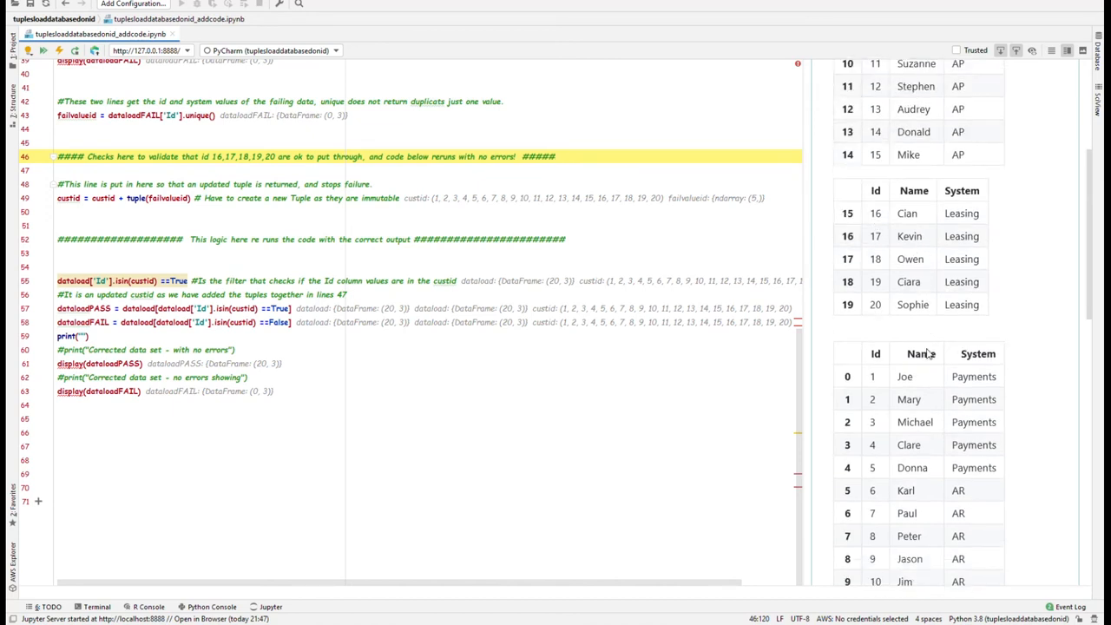
scroll(down, 3)
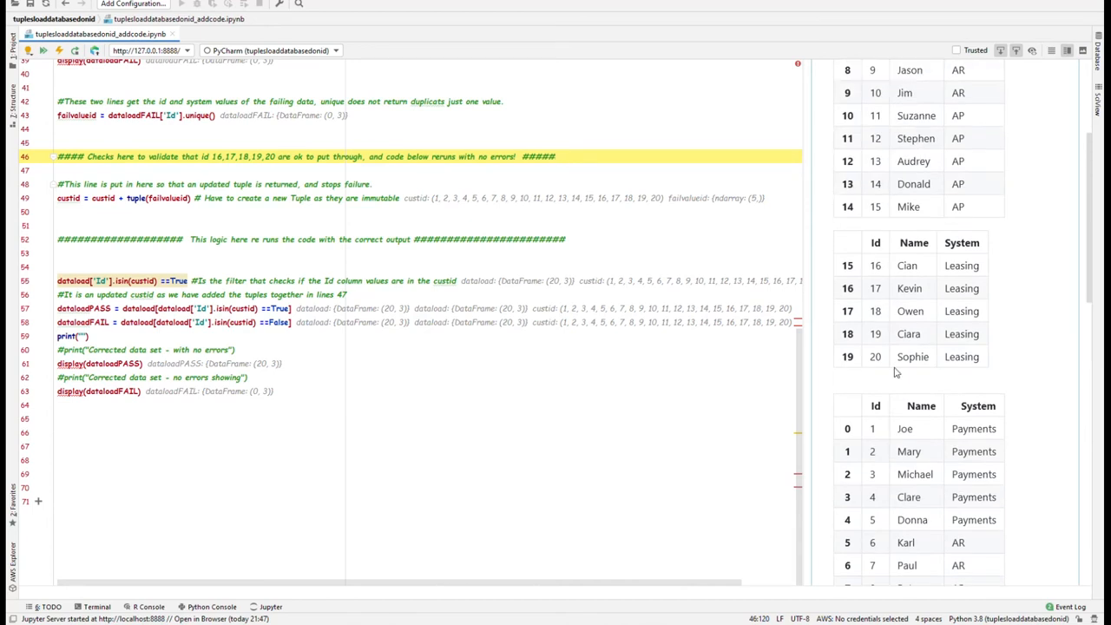
scroll(down, 3)
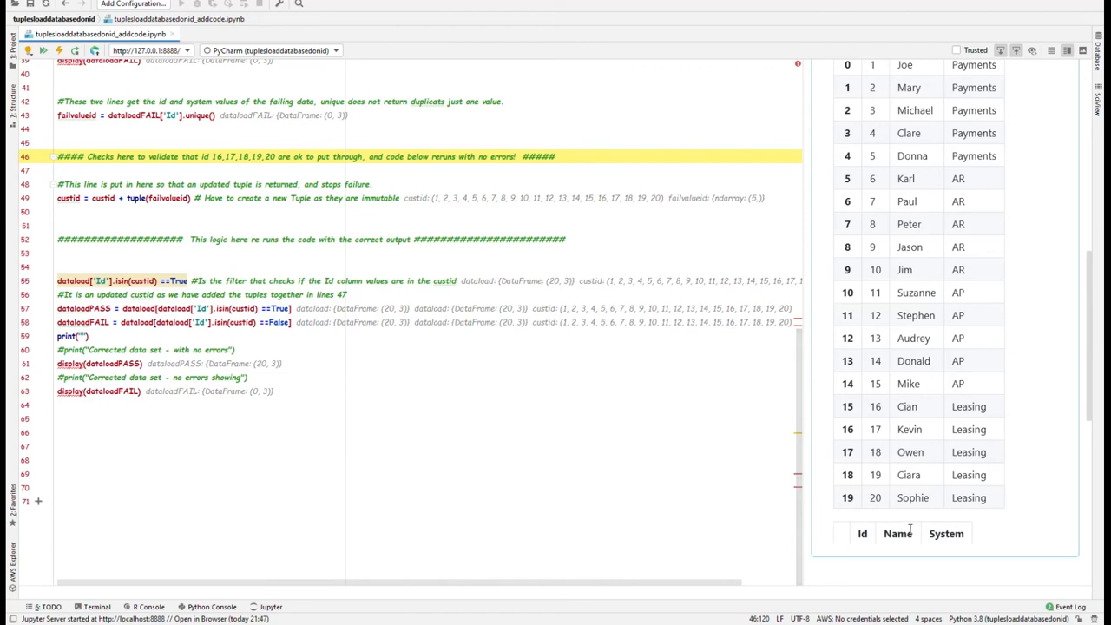
scroll(down, 3)
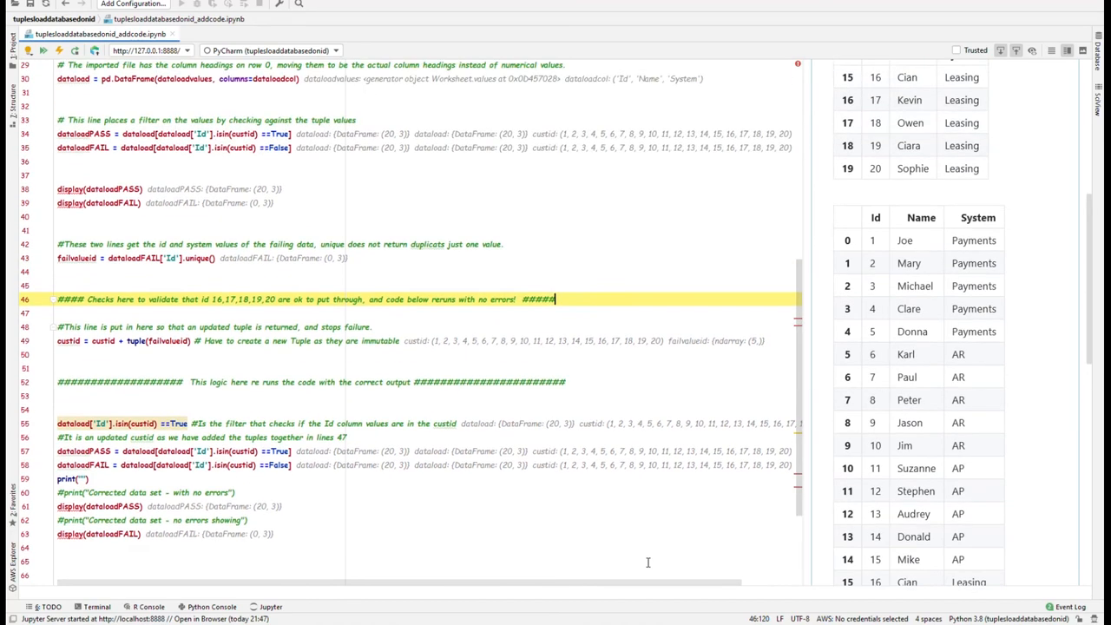
scroll(down, 3)
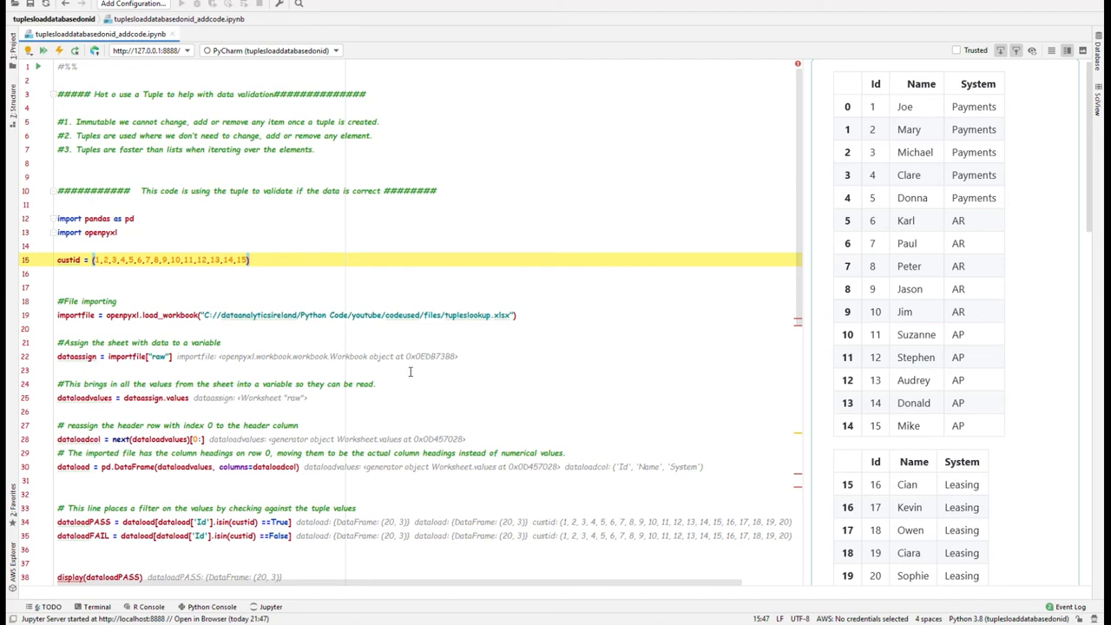
scroll(down, 3)
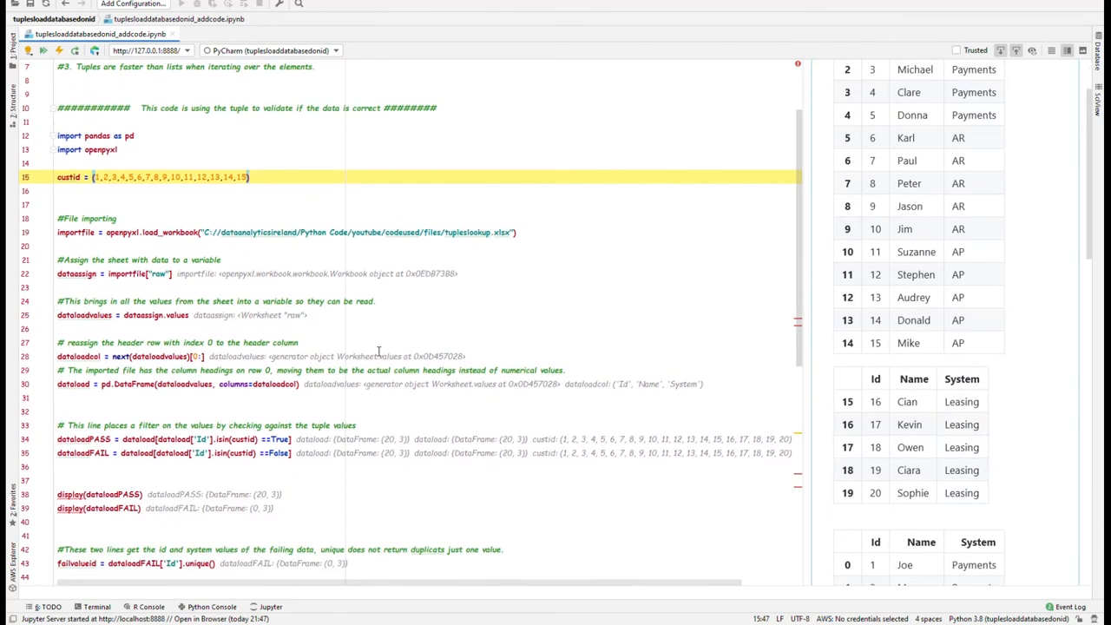
scroll(down, 3)
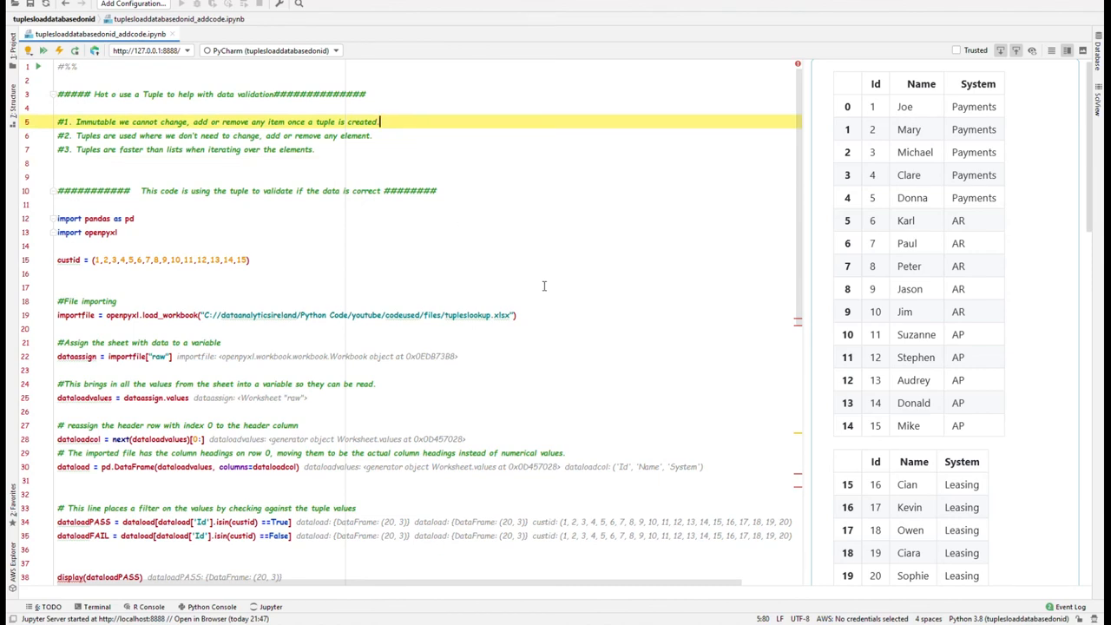
scroll(down, 3)
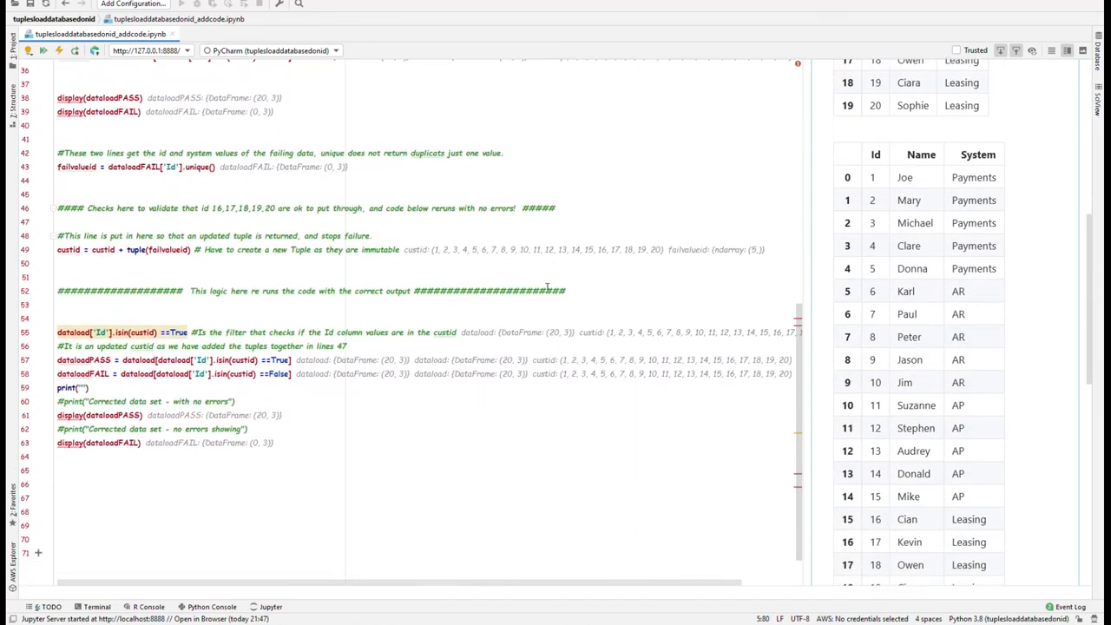